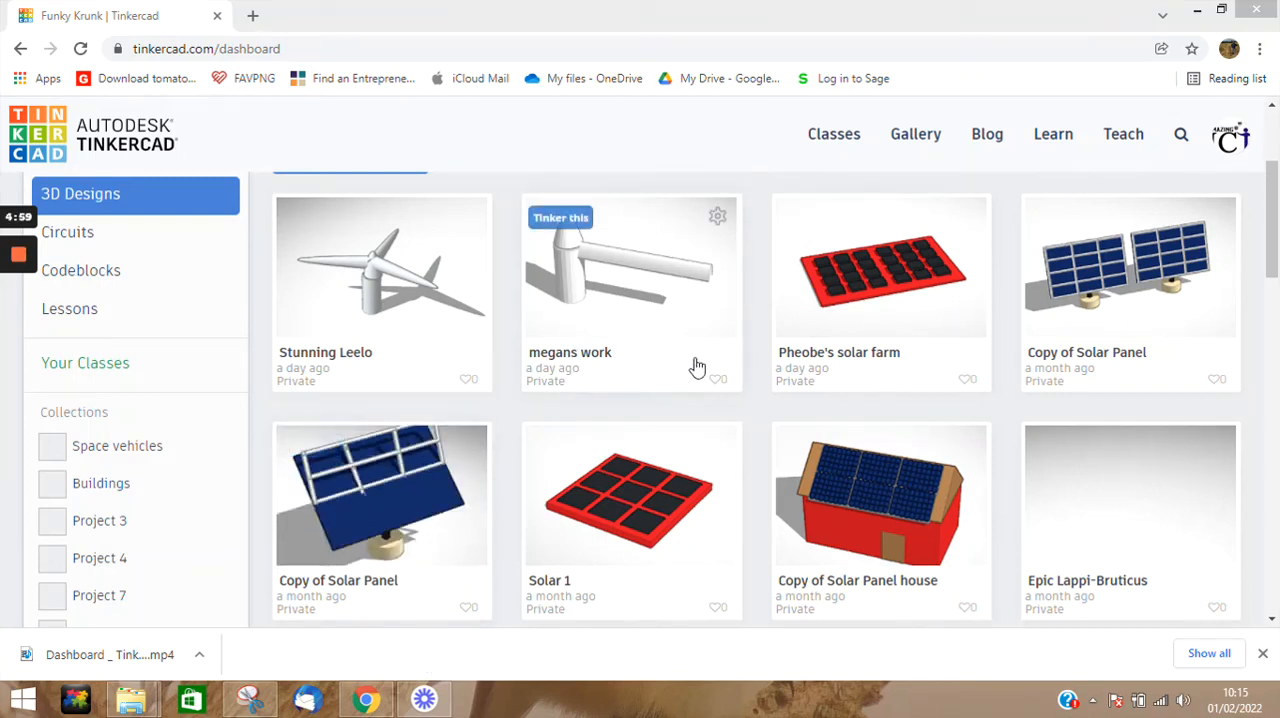
{"action": "mouse_move", "coordinate": [1087, 460]}
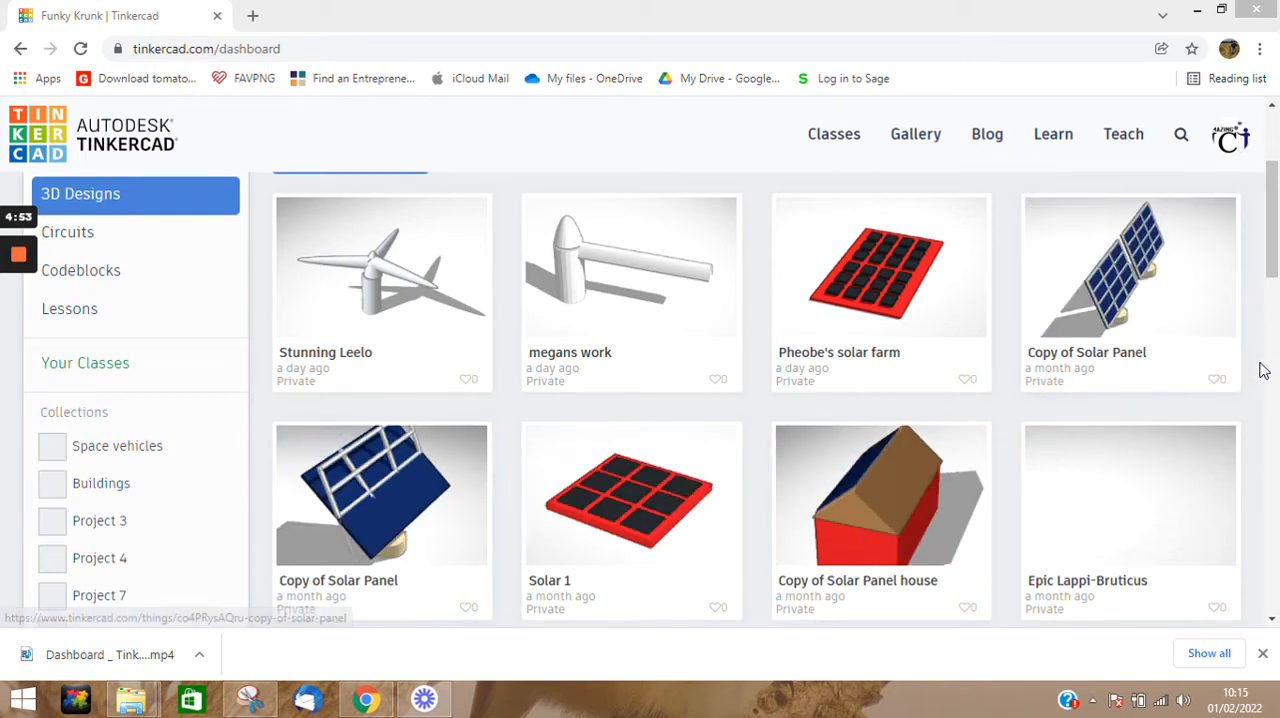
{"action": "mouse_move", "coordinate": [1240, 283]}
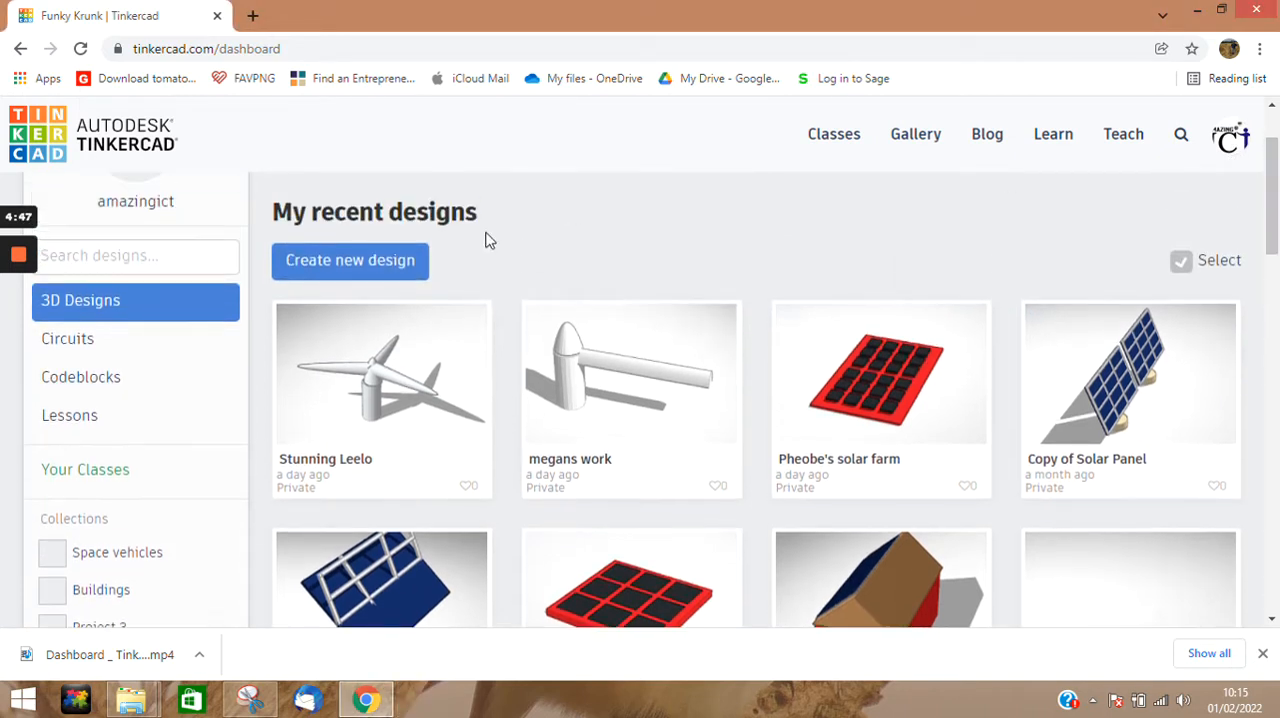
Create a new design, loading the empty 'Amazing Turing' workplane
{"action": "left_click", "coordinate": [350, 260]}
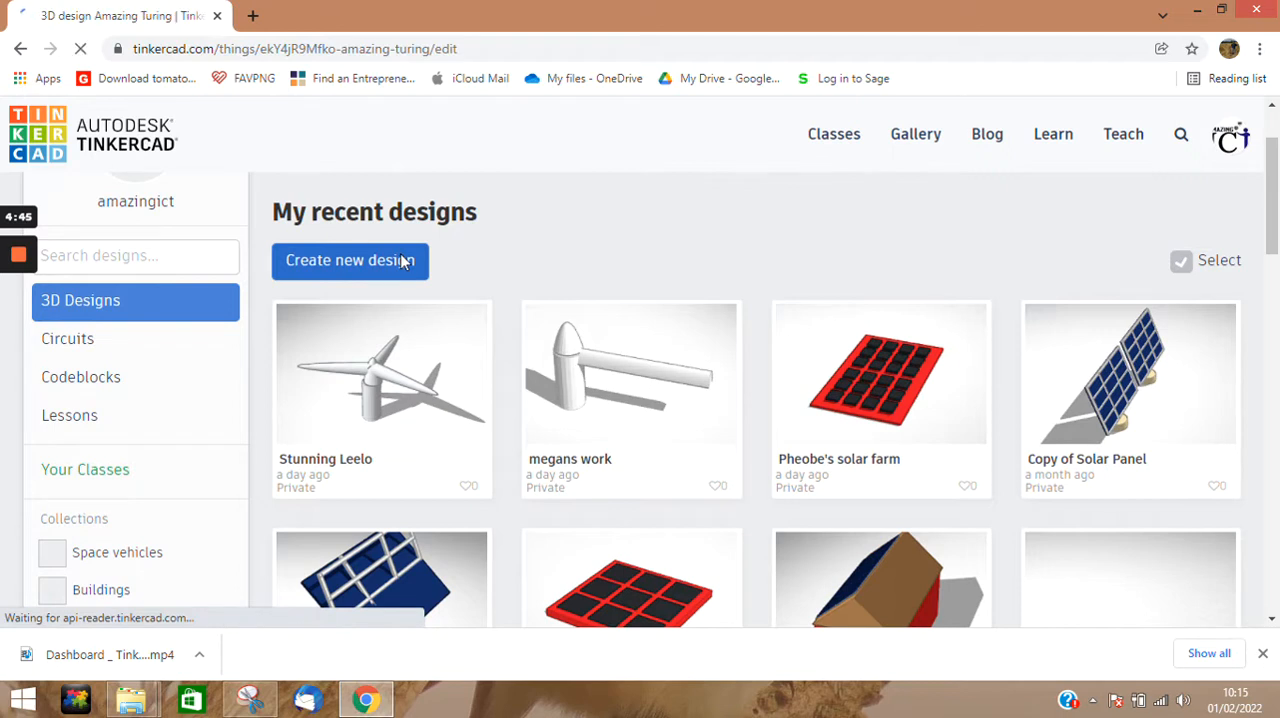
{"action": "left_click", "coordinate": [349, 260]}
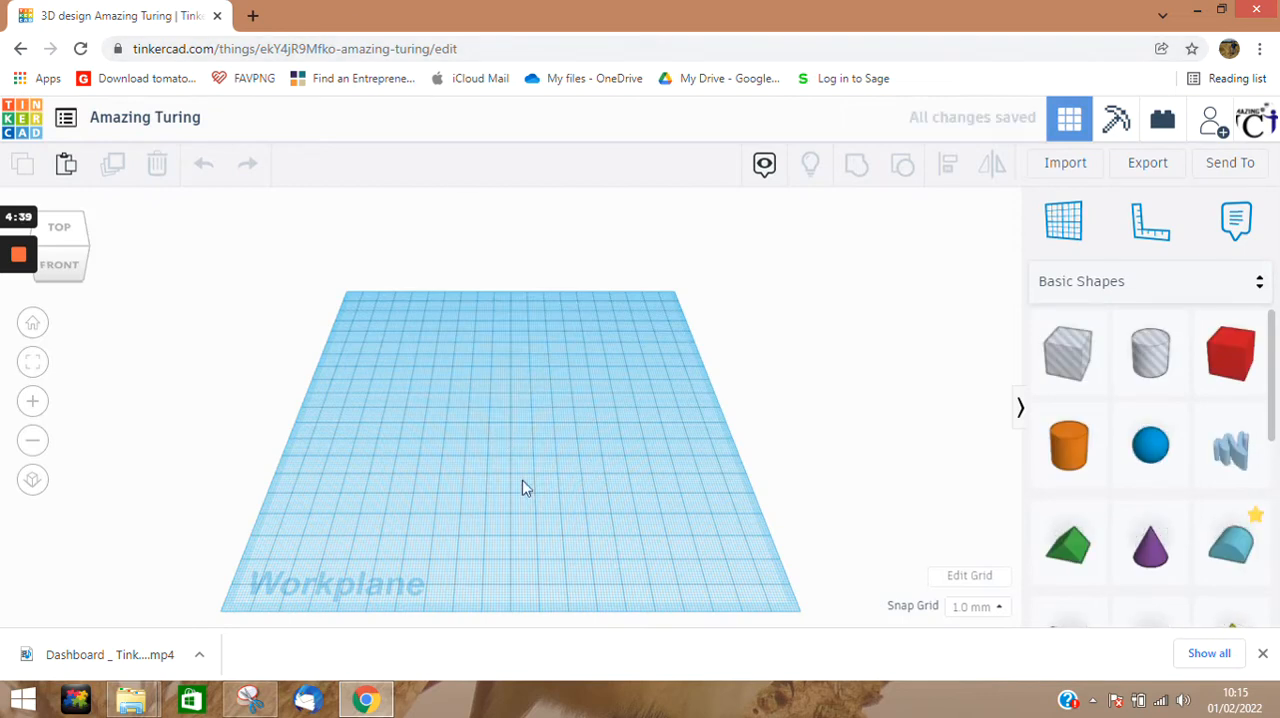
{"action": "mouse_move", "coordinate": [567, 437]}
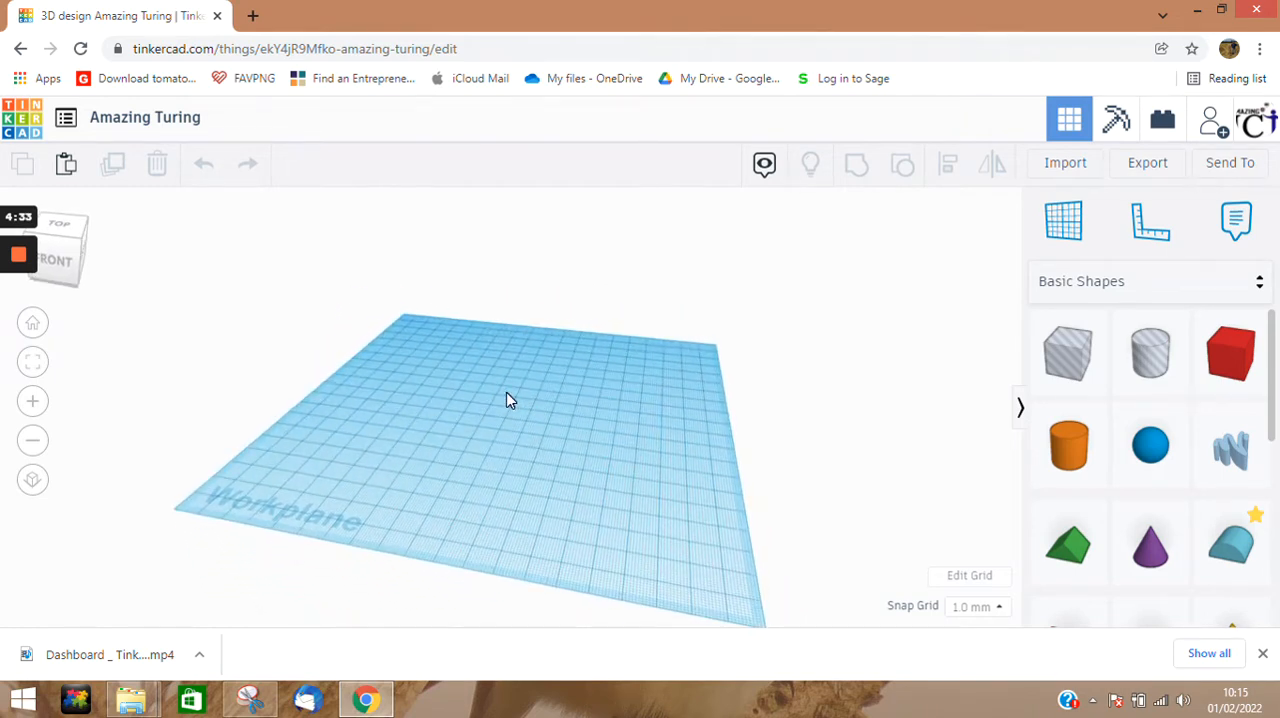
Change the workplane snap grid size to 5.0 mm
{"action": "left_click", "coordinate": [977, 606]}
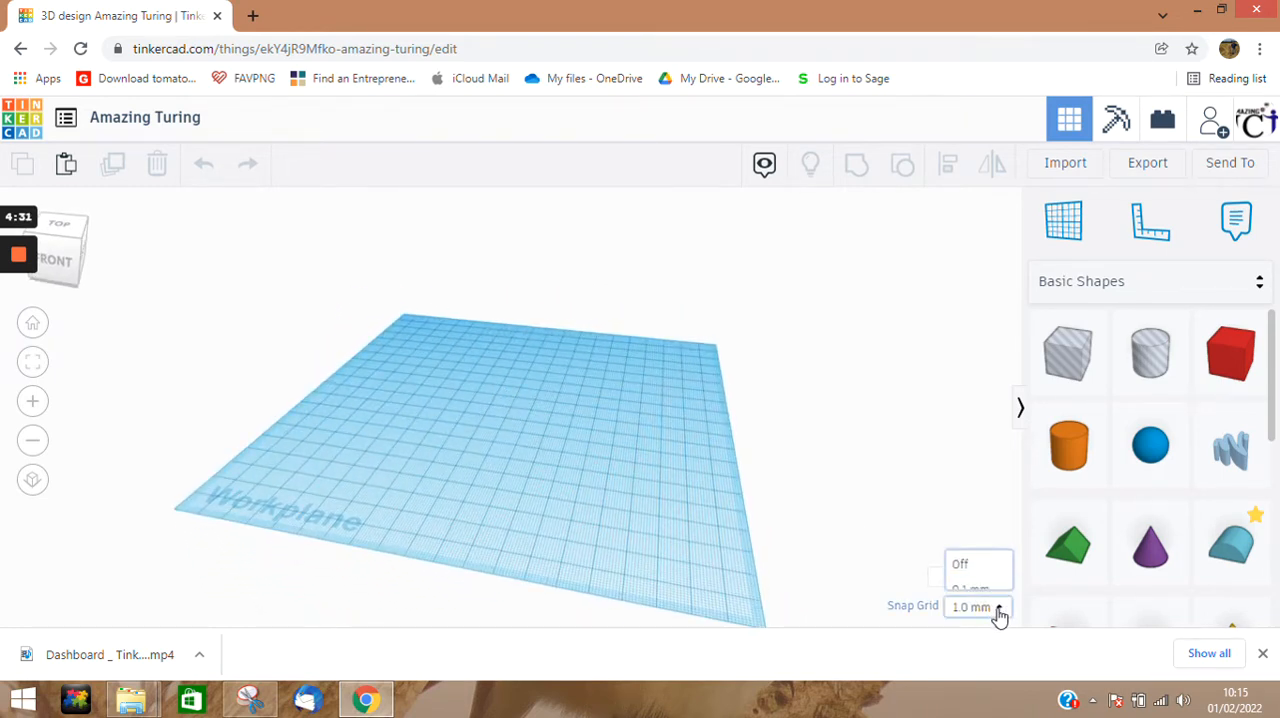
{"action": "left_click", "coordinate": [977, 606]}
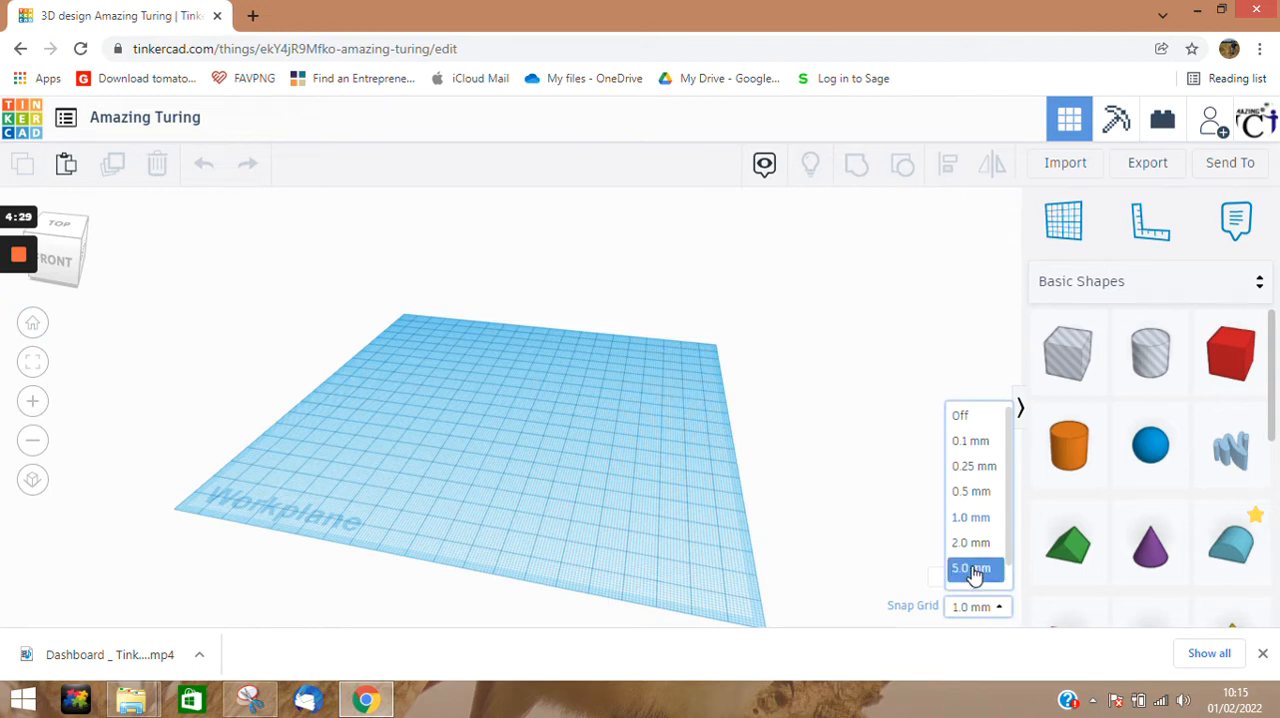
{"action": "left_click", "coordinate": [973, 568]}
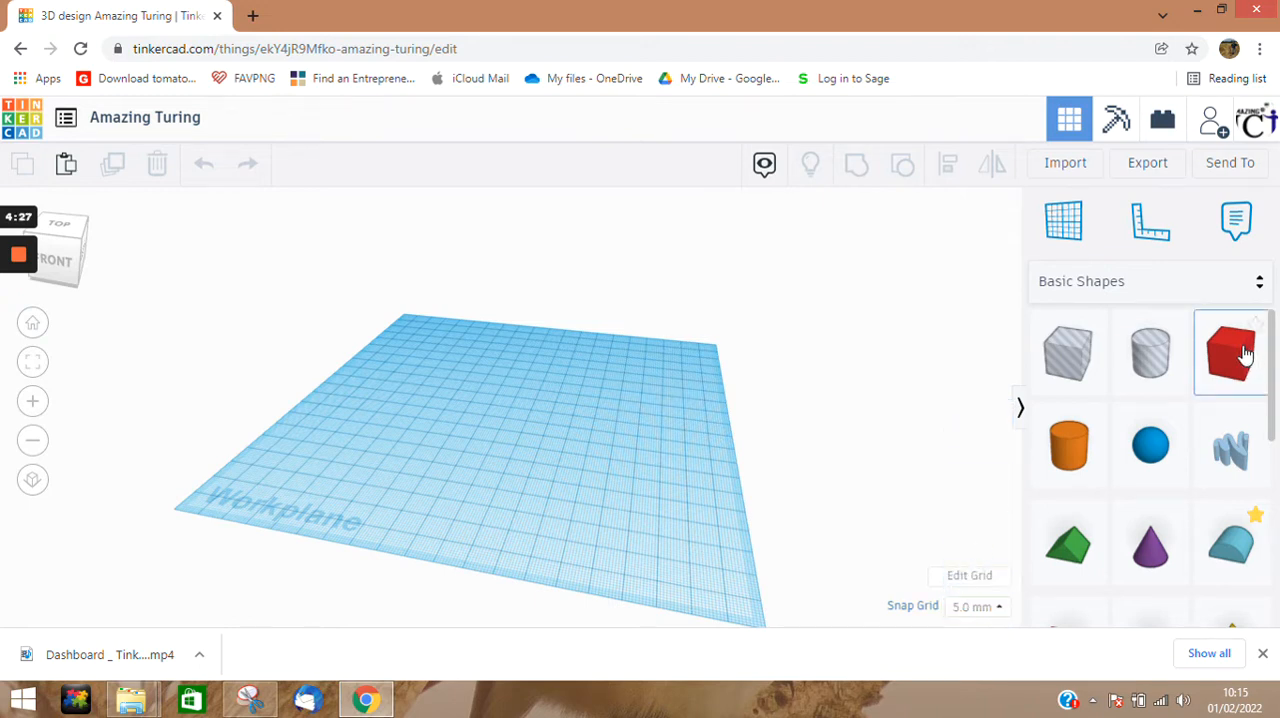
{"action": "mouse_move", "coordinate": [1230, 352]}
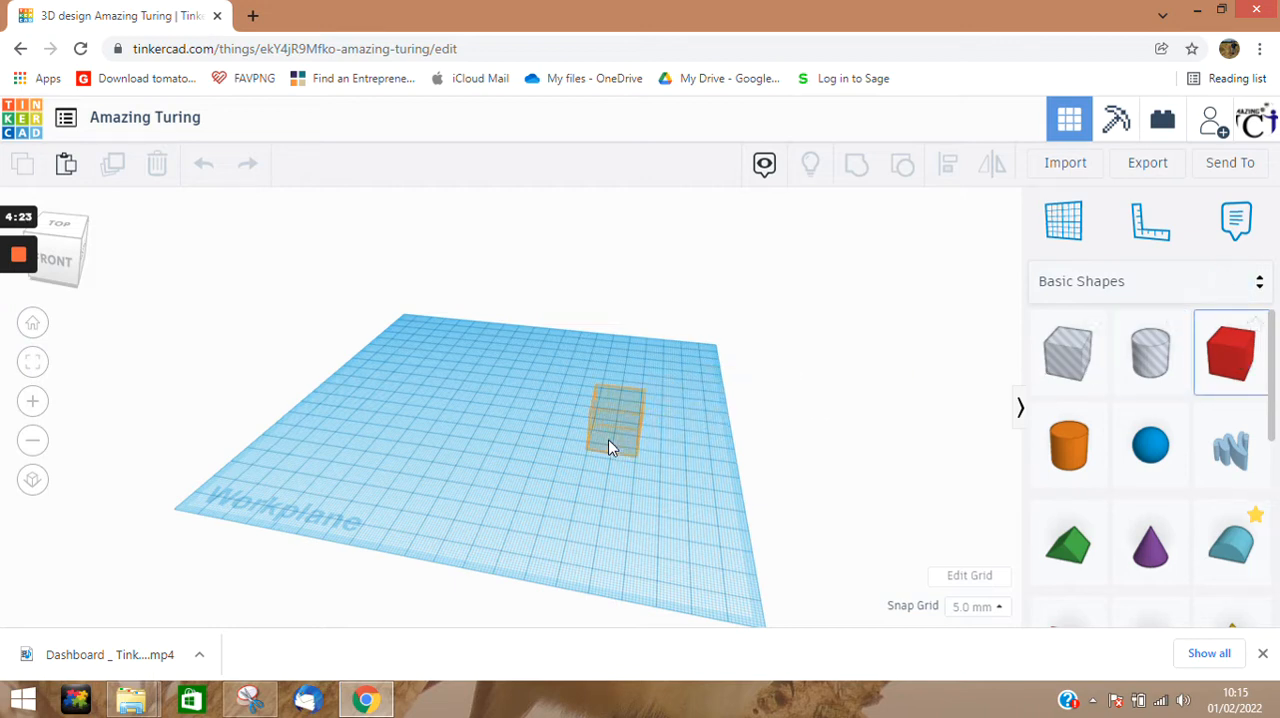
Drop a red 20 mm Box onto the workplane and move it toward the back-left corner
{"action": "left_click_drag", "start_coordinate": [615, 418], "coordinate": [585, 450]}
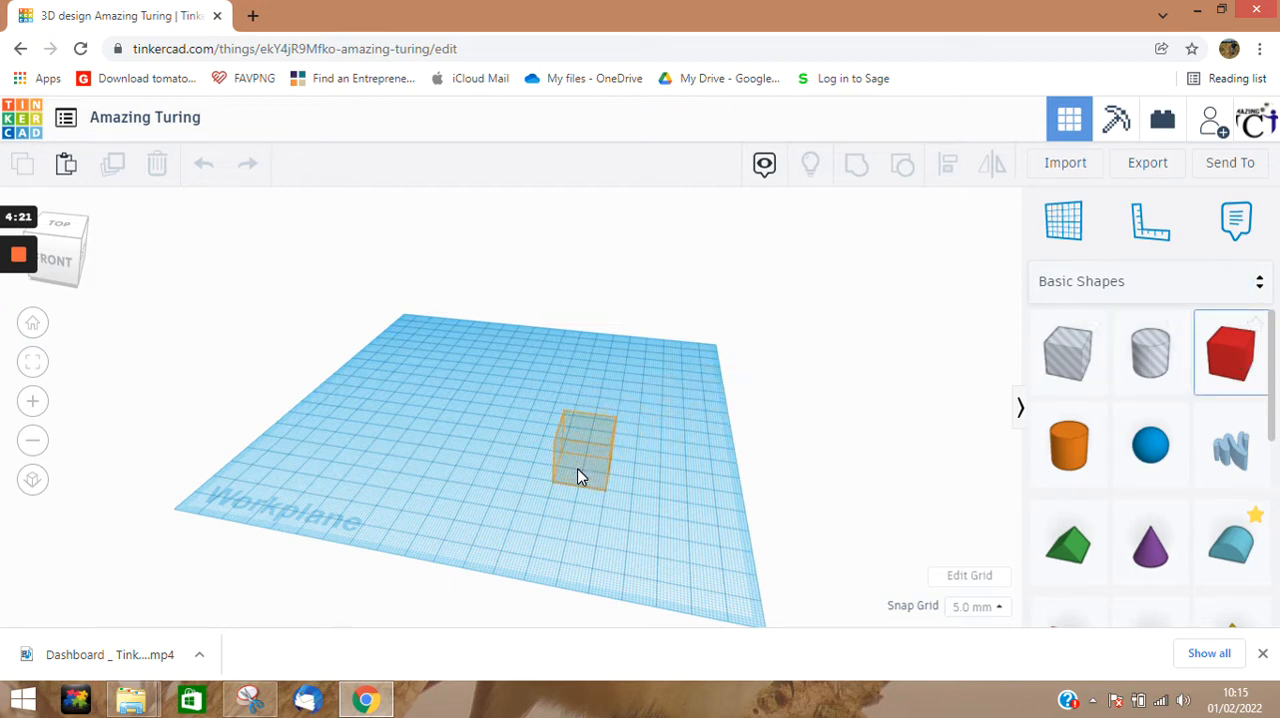
{"action": "left_click", "coordinate": [583, 448]}
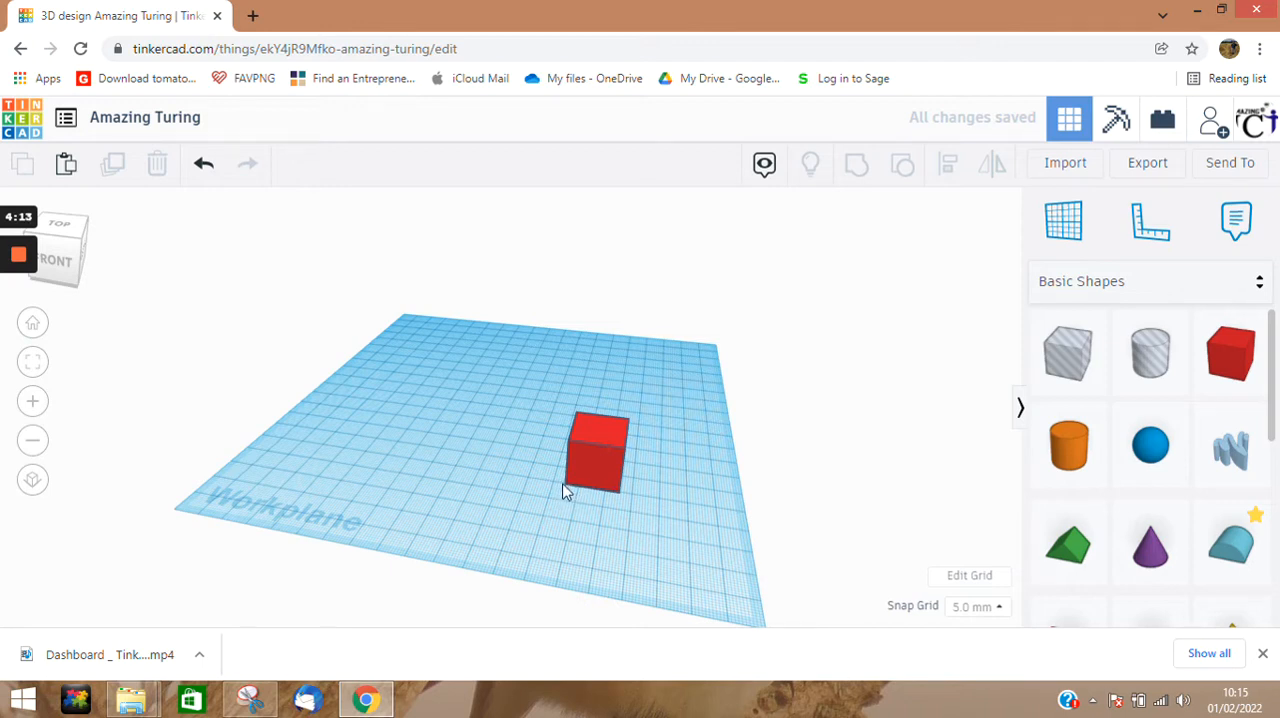
{"action": "mouse_move", "coordinate": [600, 475]}
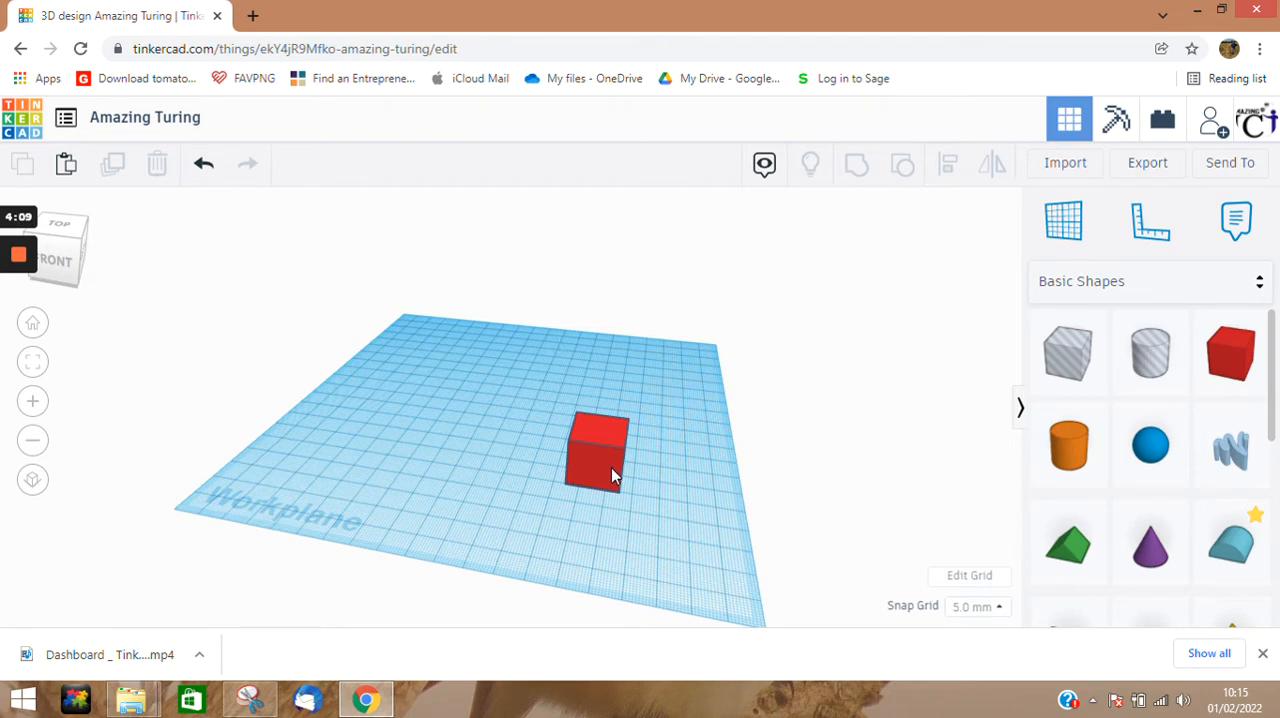
{"action": "left_click", "coordinate": [595, 450]}
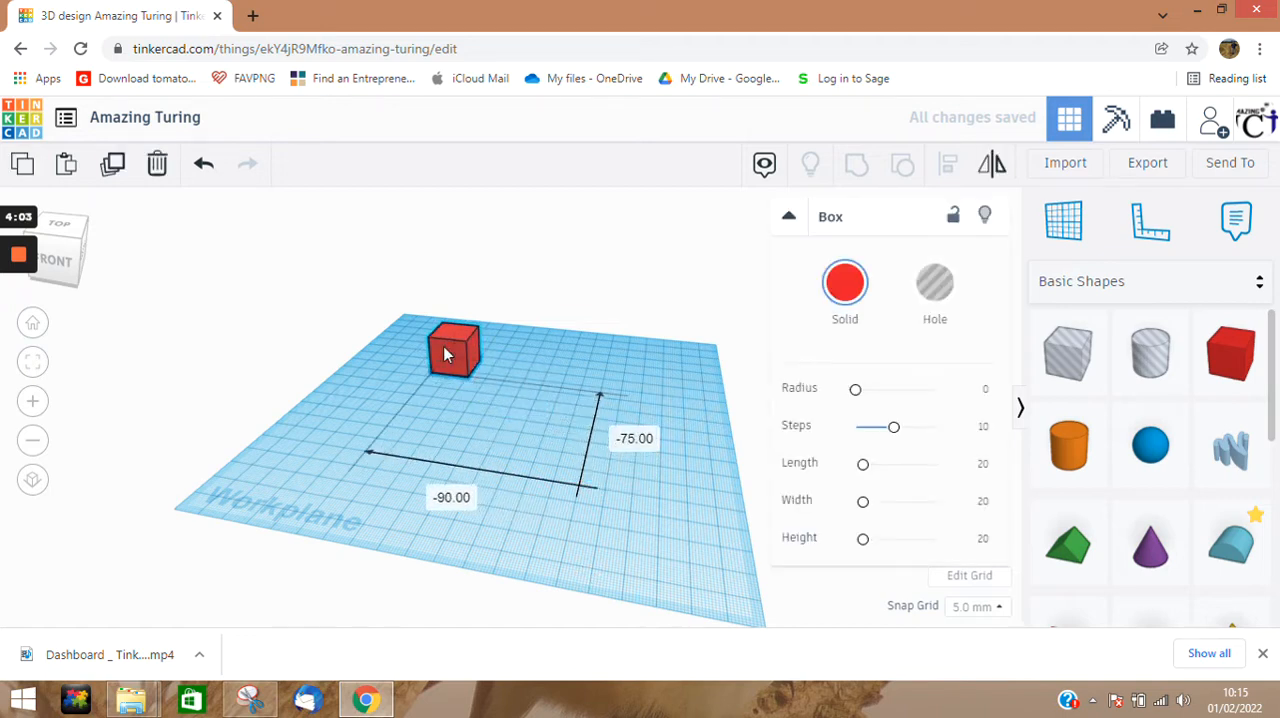
{"action": "left_click_drag", "start_coordinate": [455, 350], "coordinate": [425, 345]}
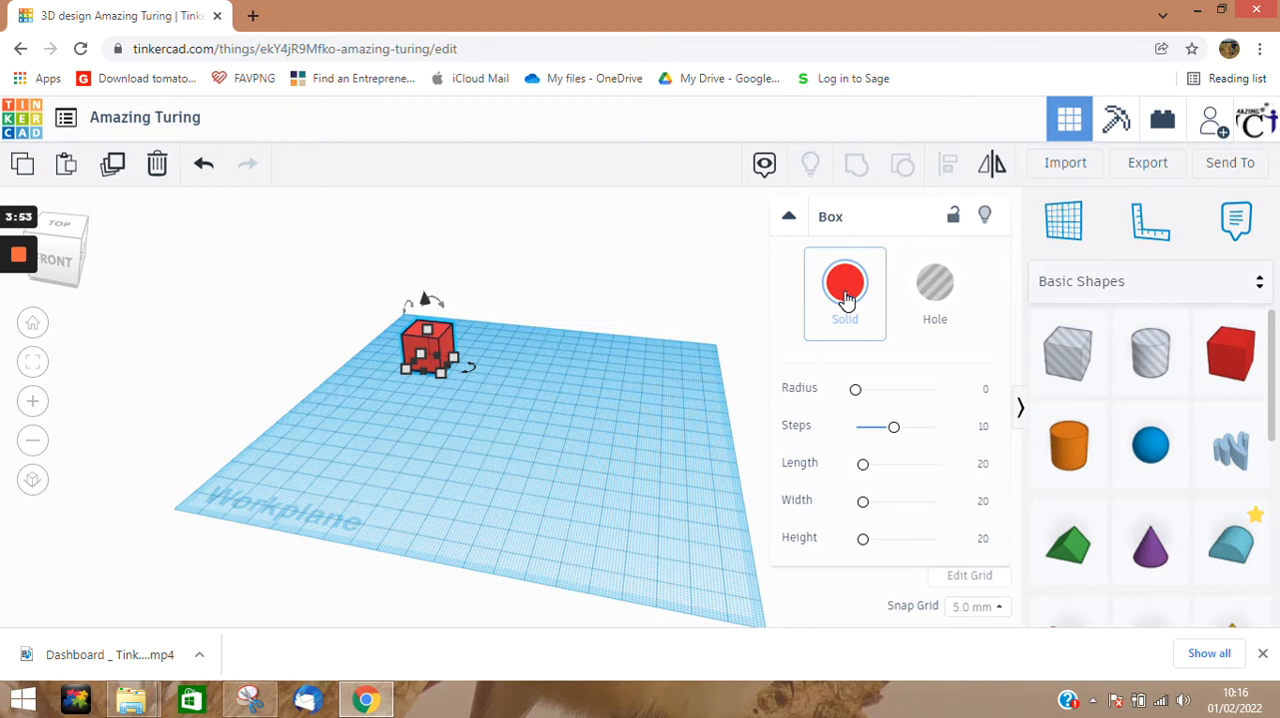
Recolour the box to dark navy blue from the colour presets
{"action": "left_click", "coordinate": [845, 281]}
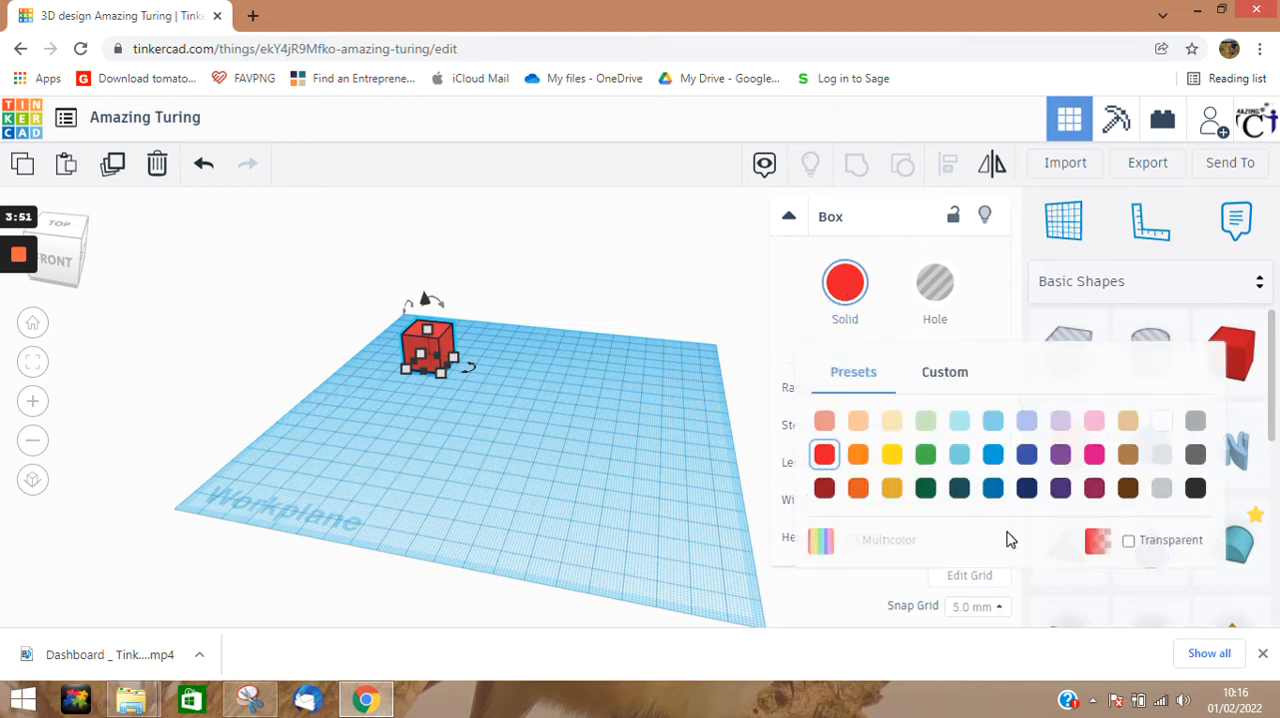
{"action": "left_click", "coordinate": [1026, 454]}
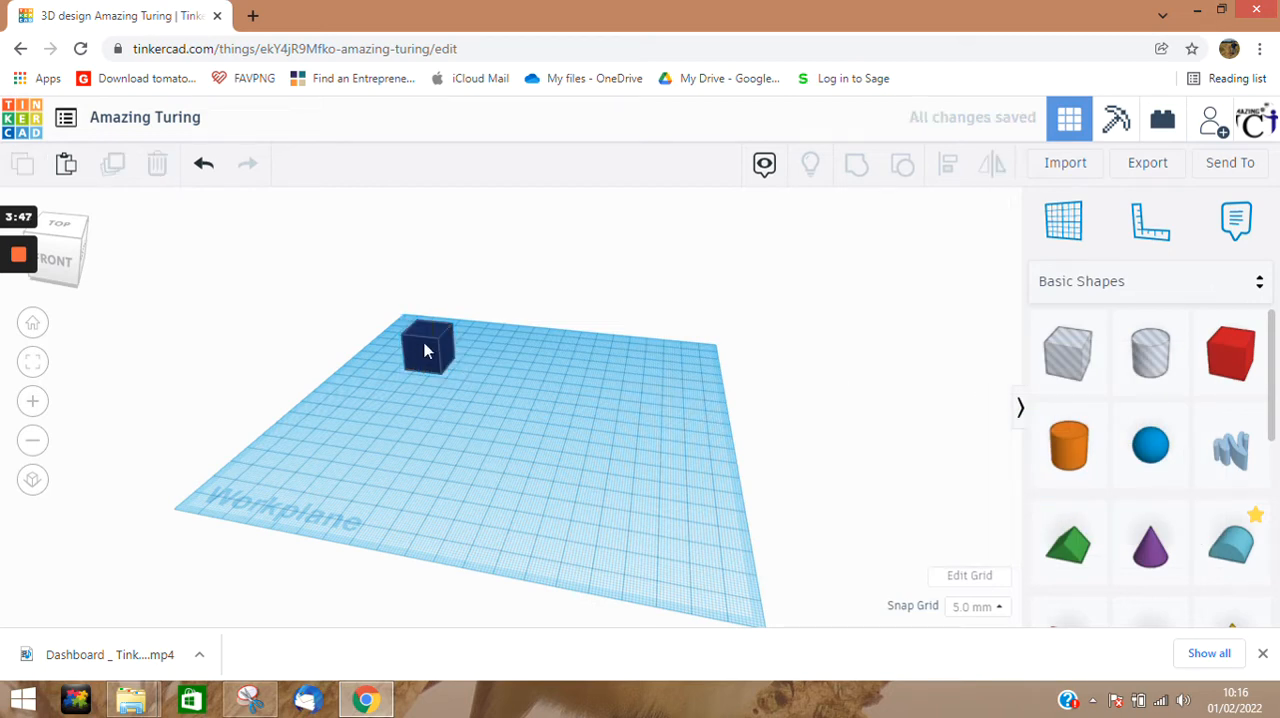
{"action": "left_click", "coordinate": [427, 347]}
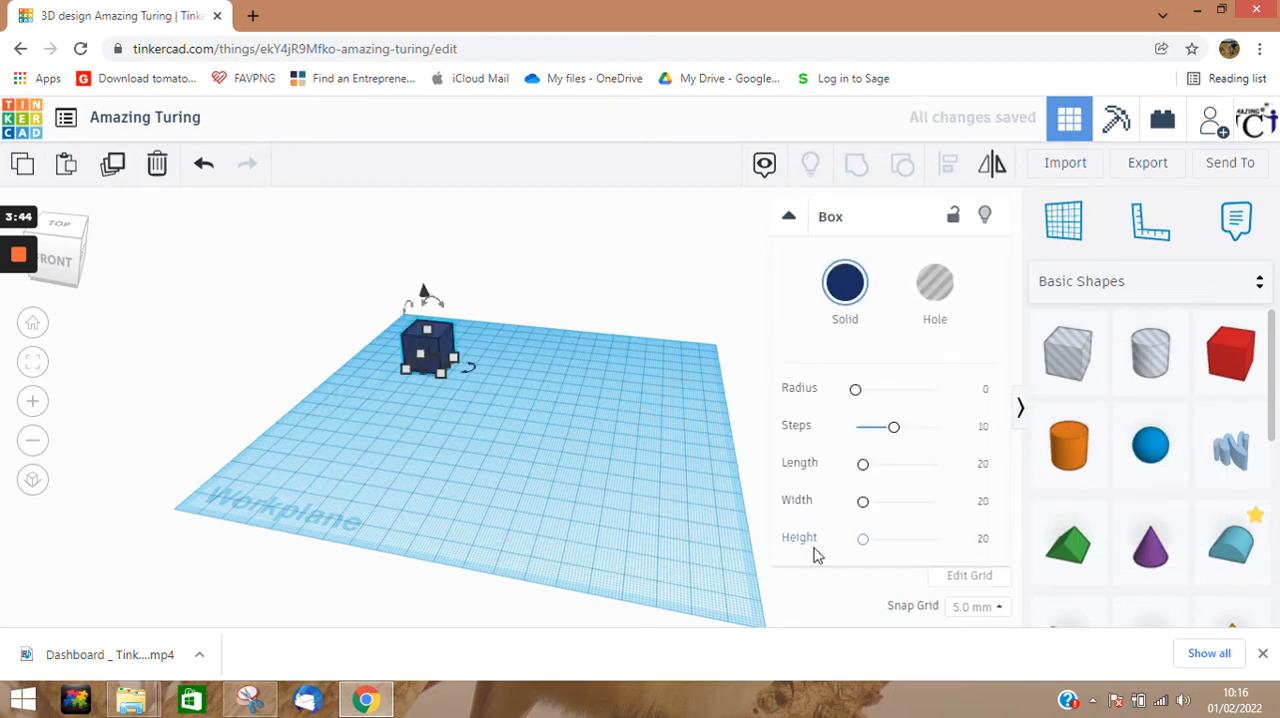
Set the navy box's height to 4 so it becomes a flat tile
{"action": "left_click", "coordinate": [970, 541]}
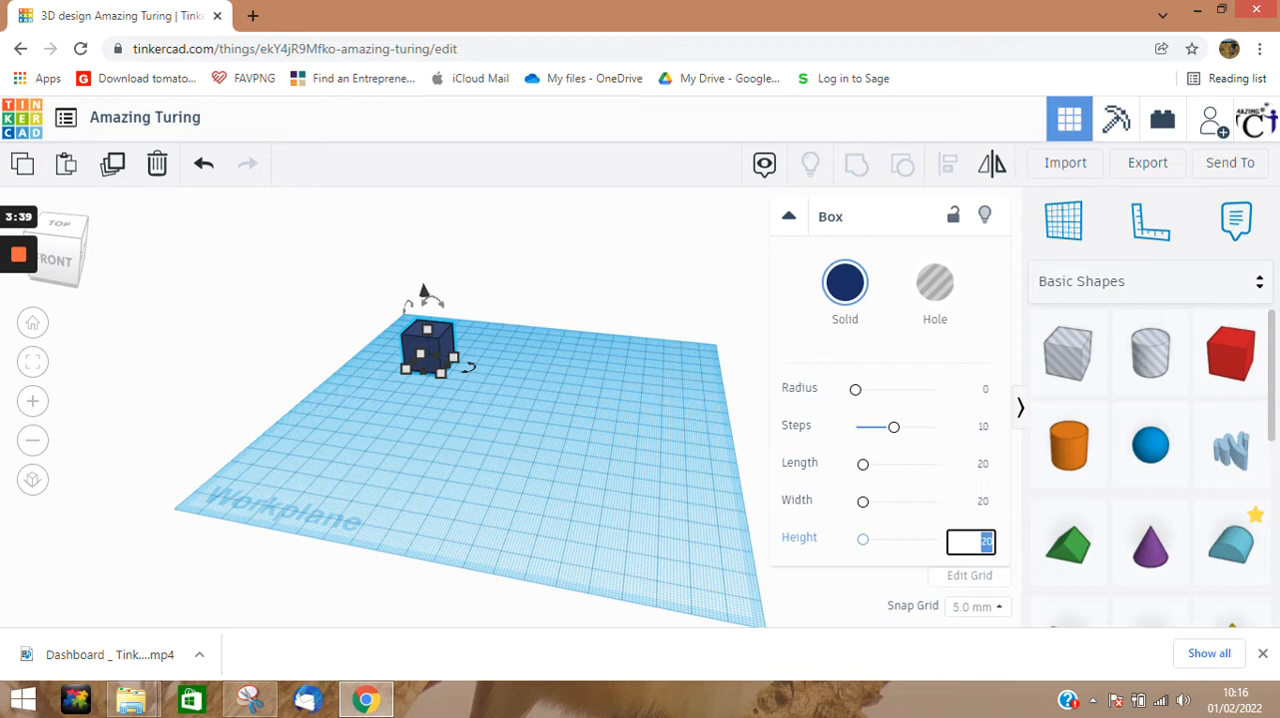
{"action": "type", "text": "4"}
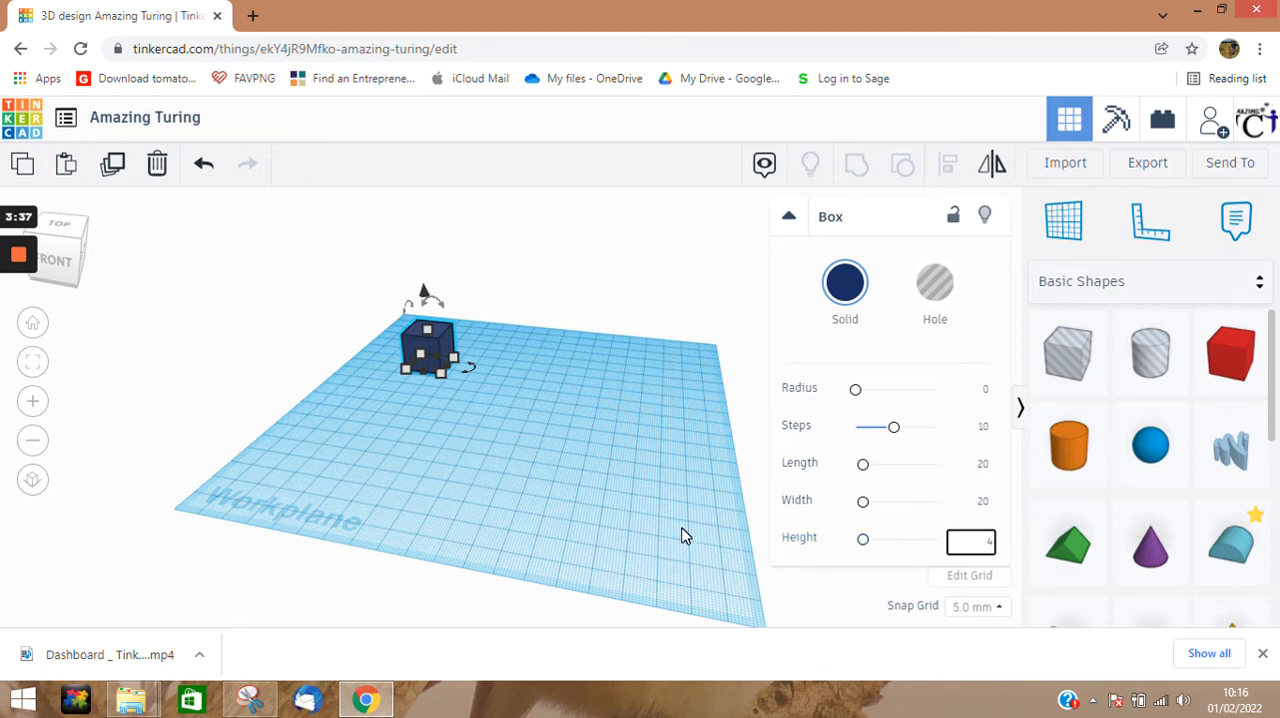
{"action": "left_click", "coordinate": [532, 444]}
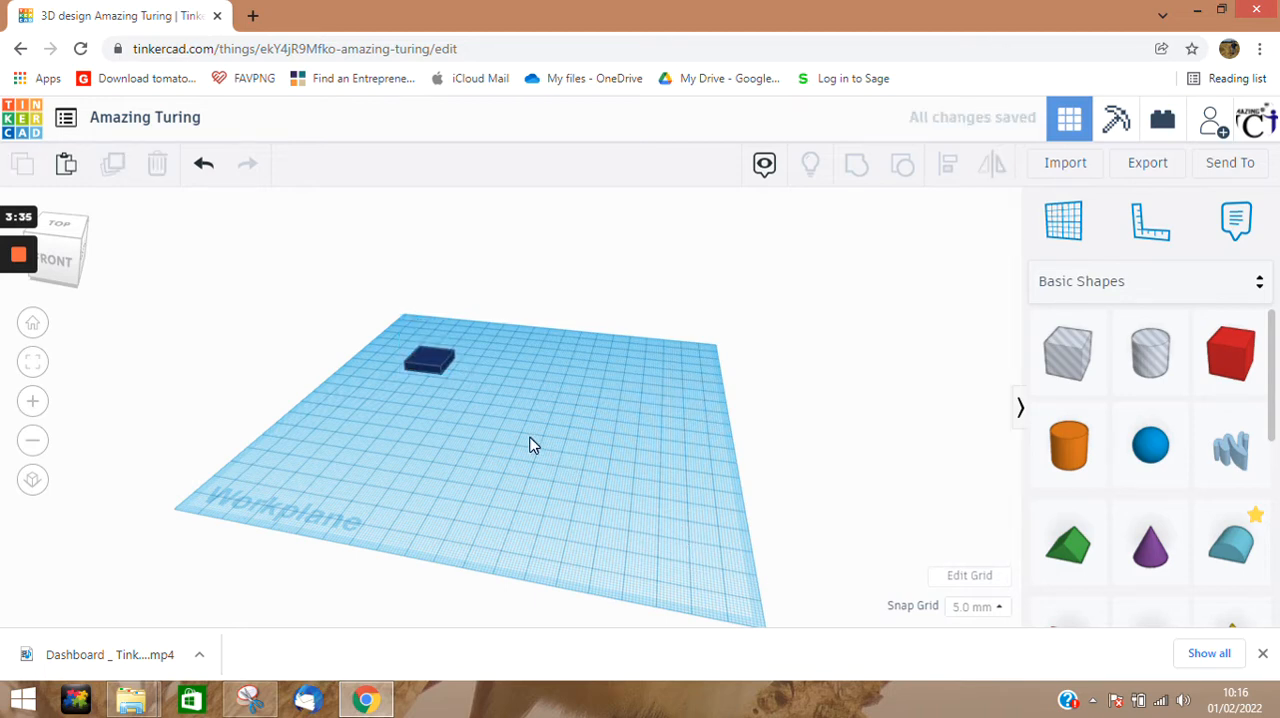
{"action": "mouse_move", "coordinate": [370, 328]}
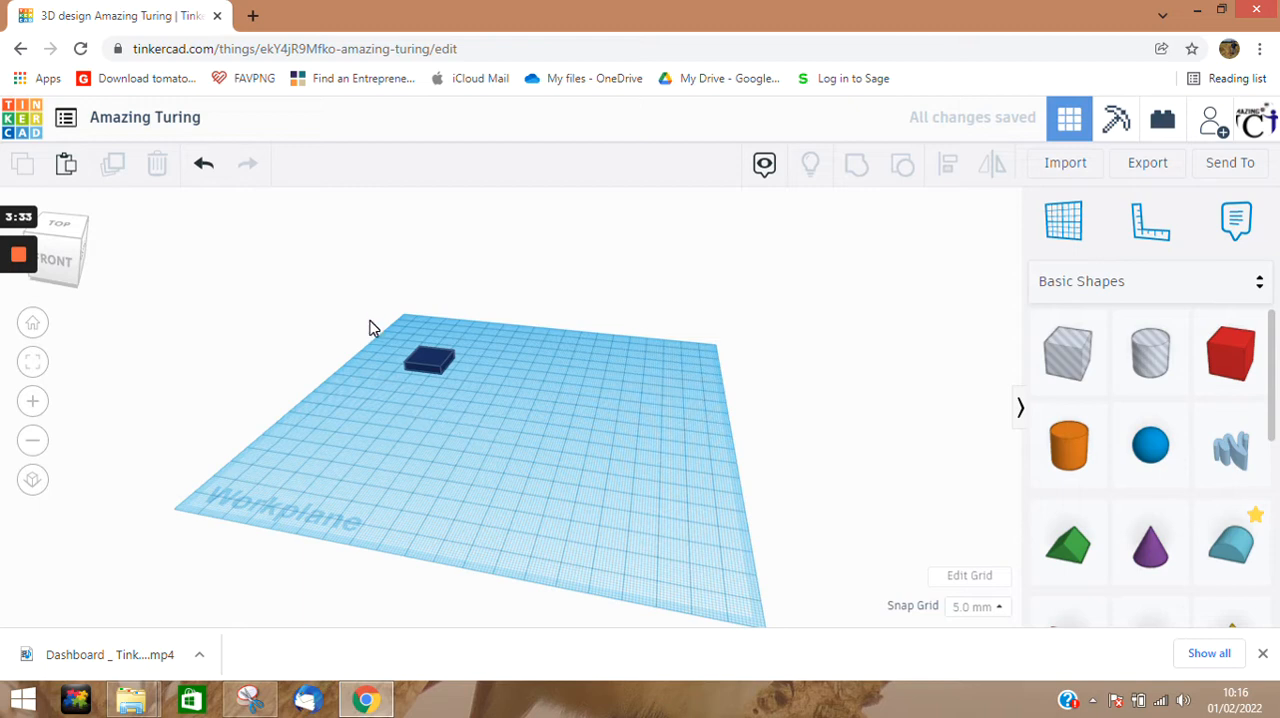
Tilt the view and duplicate the navy tile into a row of three cells
{"action": "left_click", "coordinate": [428, 360]}
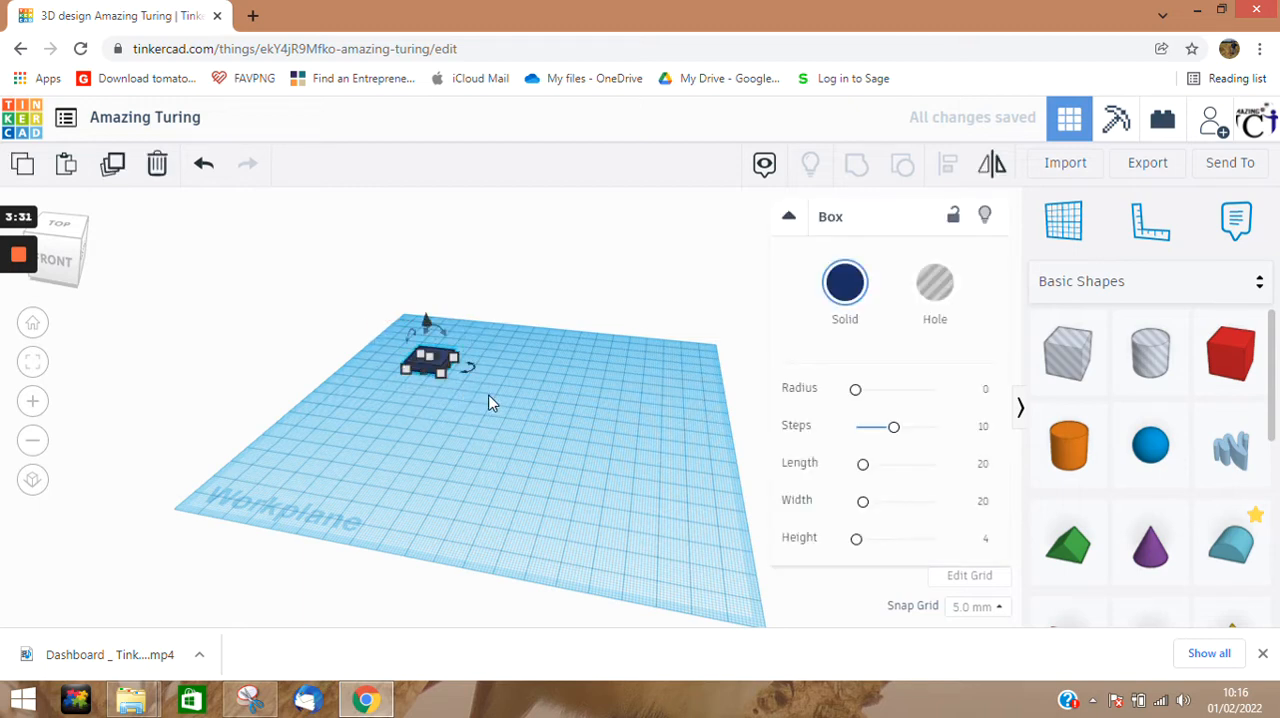
{"action": "left_click", "coordinate": [430, 360]}
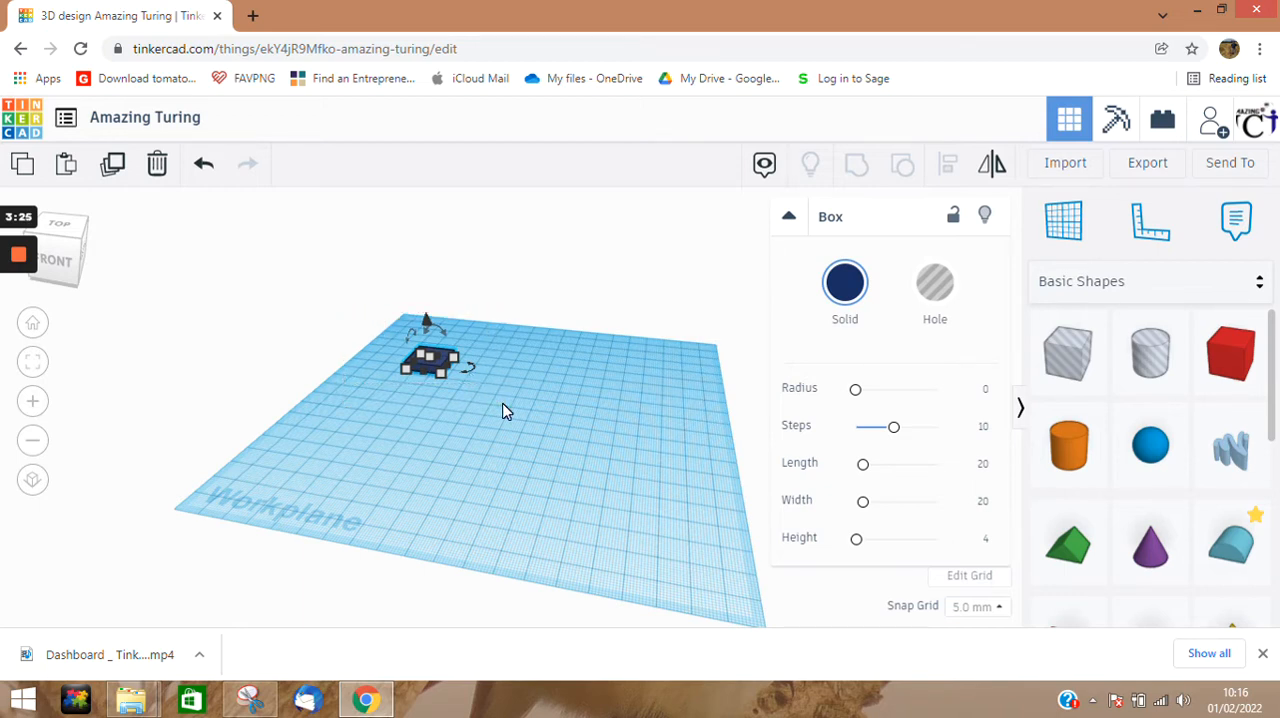
{"action": "mouse_move", "coordinate": [113, 164]}
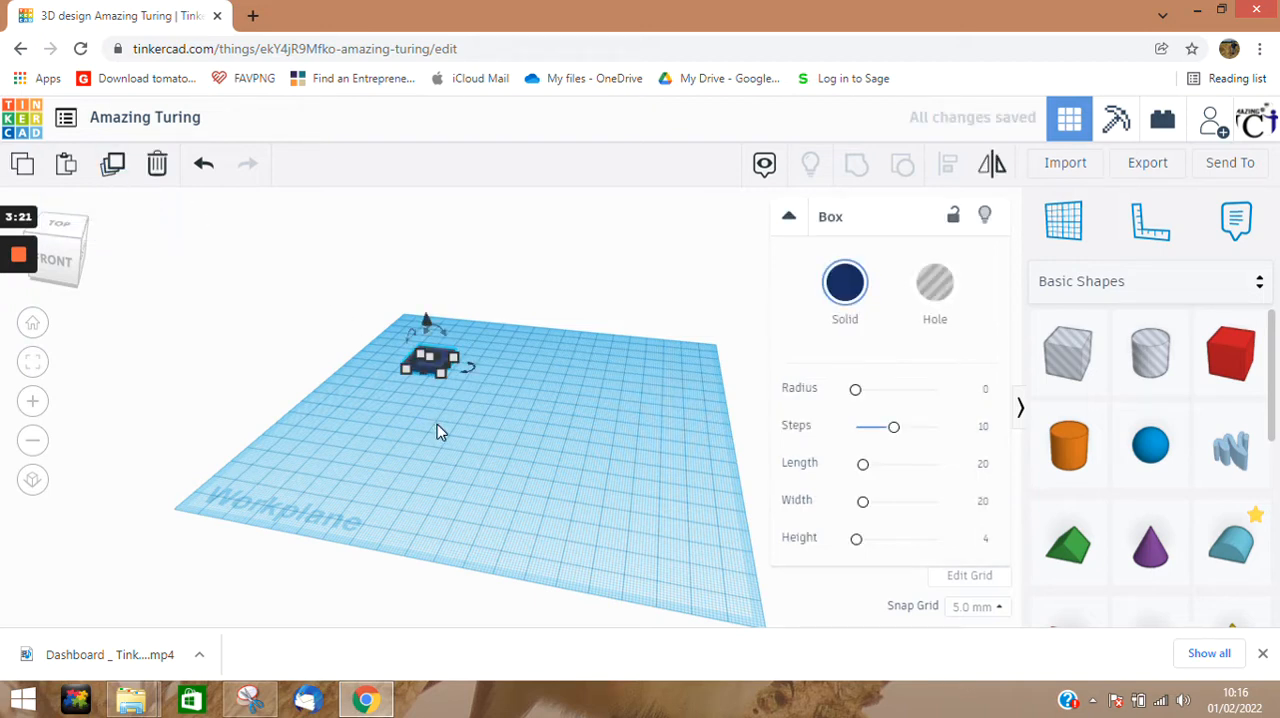
{"action": "mouse_move", "coordinate": [565, 487]}
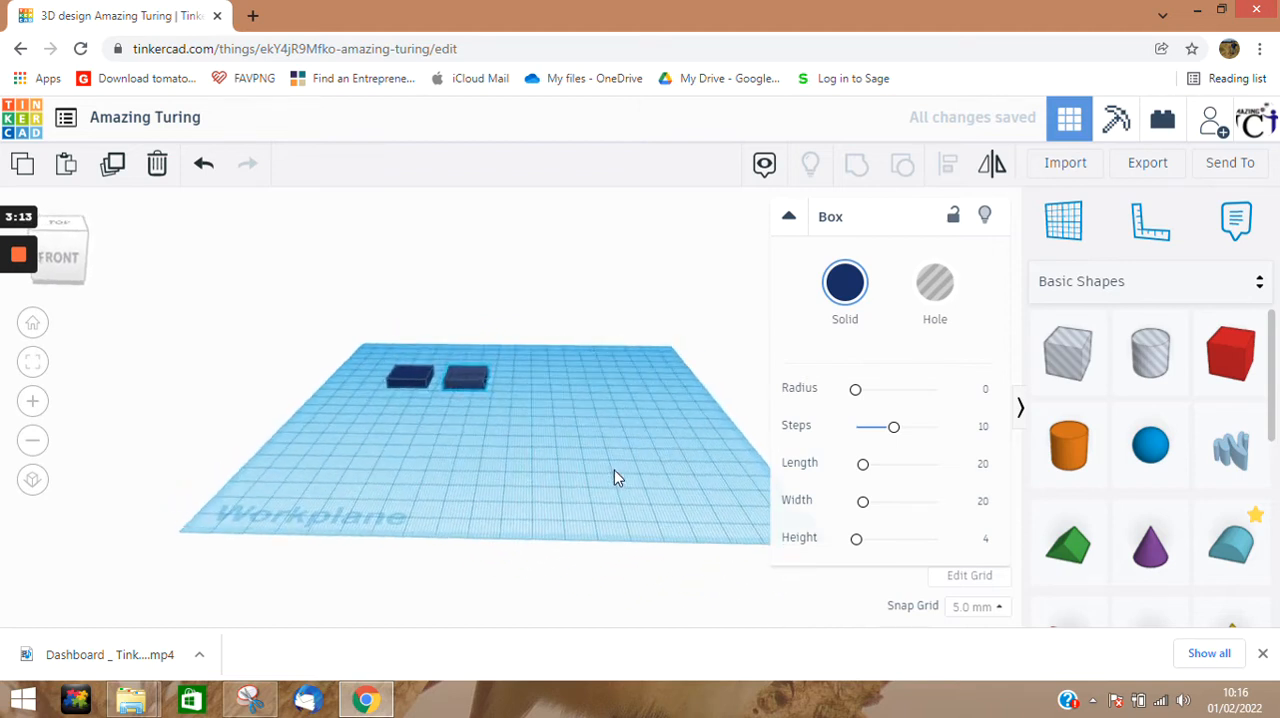
{"action": "left_click_drag", "start_coordinate": [615, 478], "coordinate": [687, 514]}
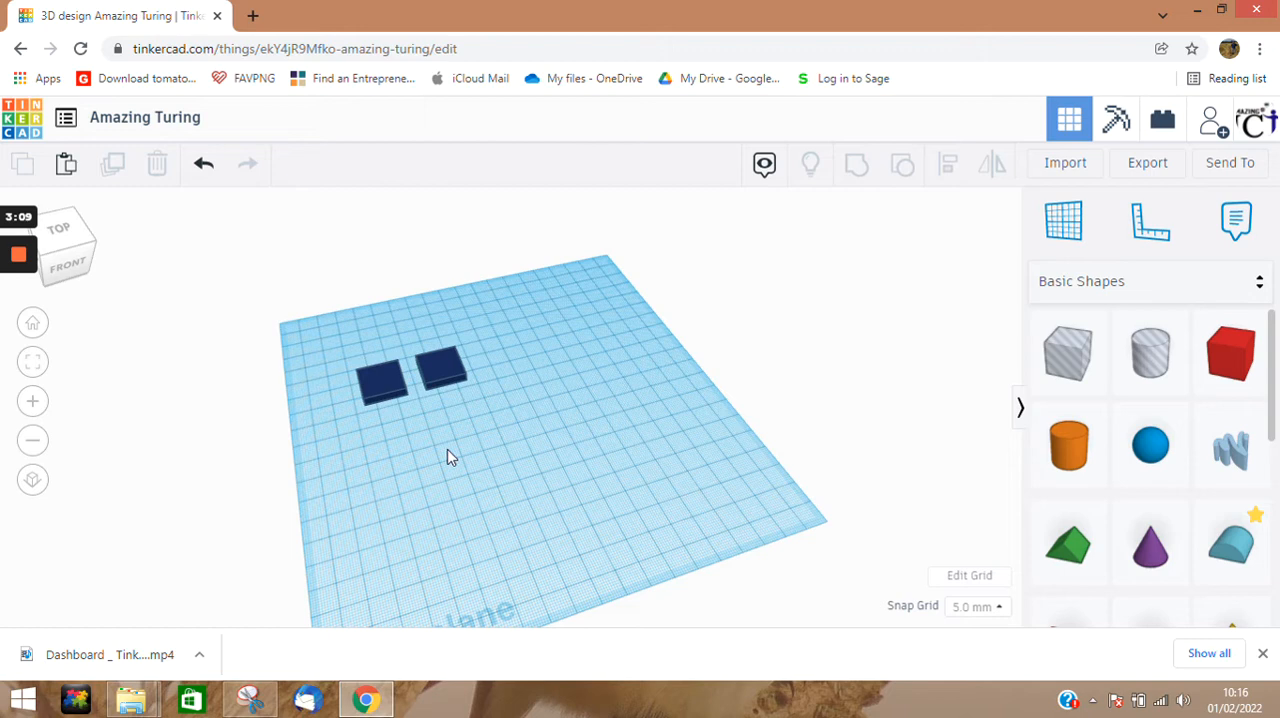
{"action": "mouse_move", "coordinate": [427, 475]}
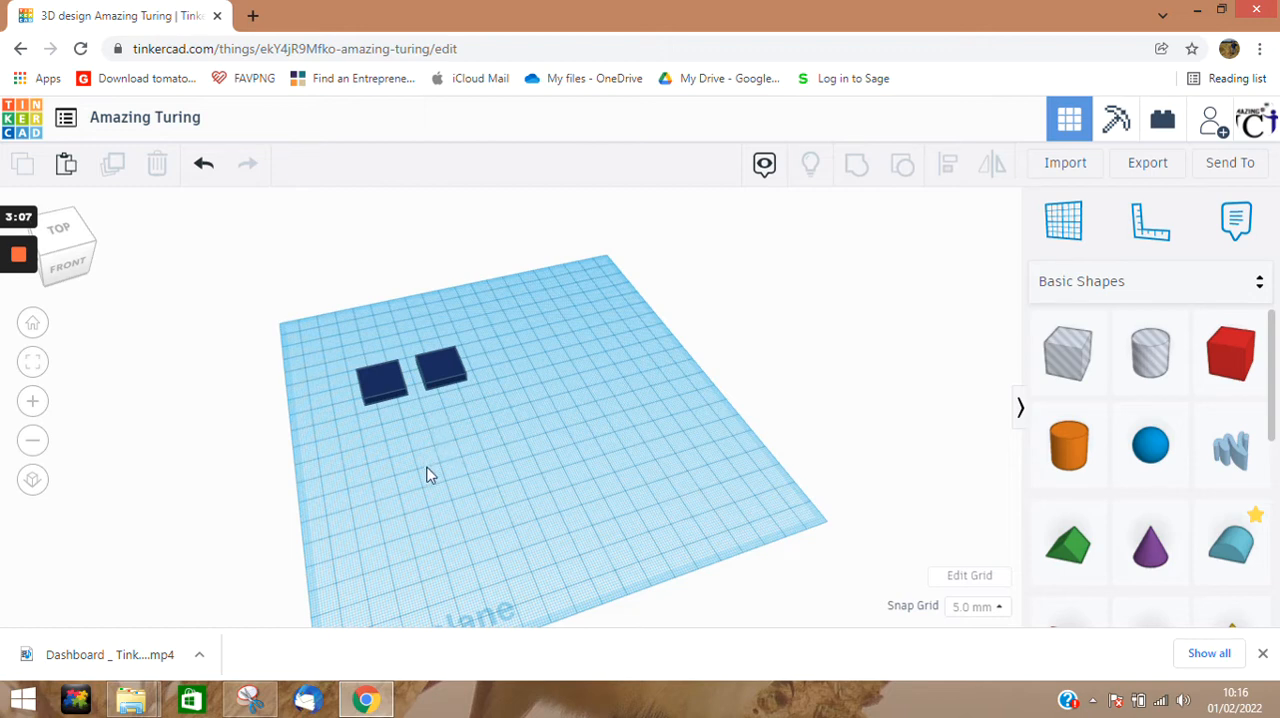
{"action": "left_click", "coordinate": [440, 370]}
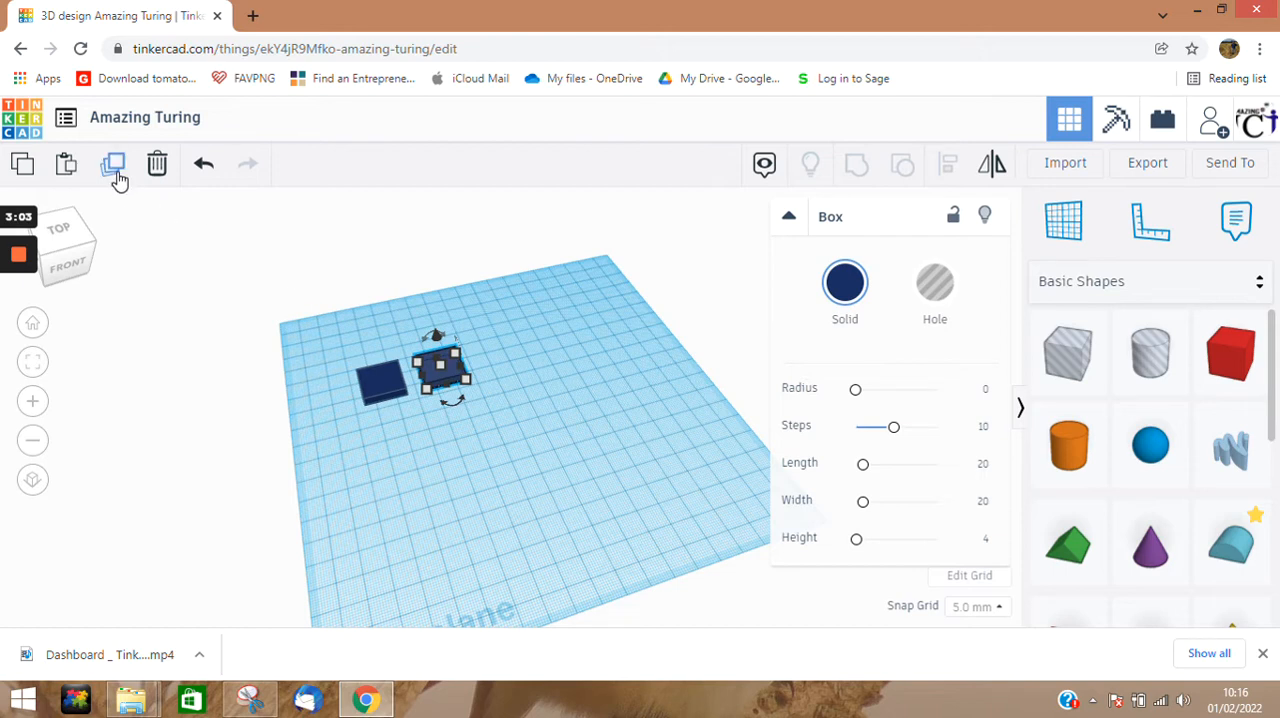
{"action": "mouse_move", "coordinate": [114, 163]}
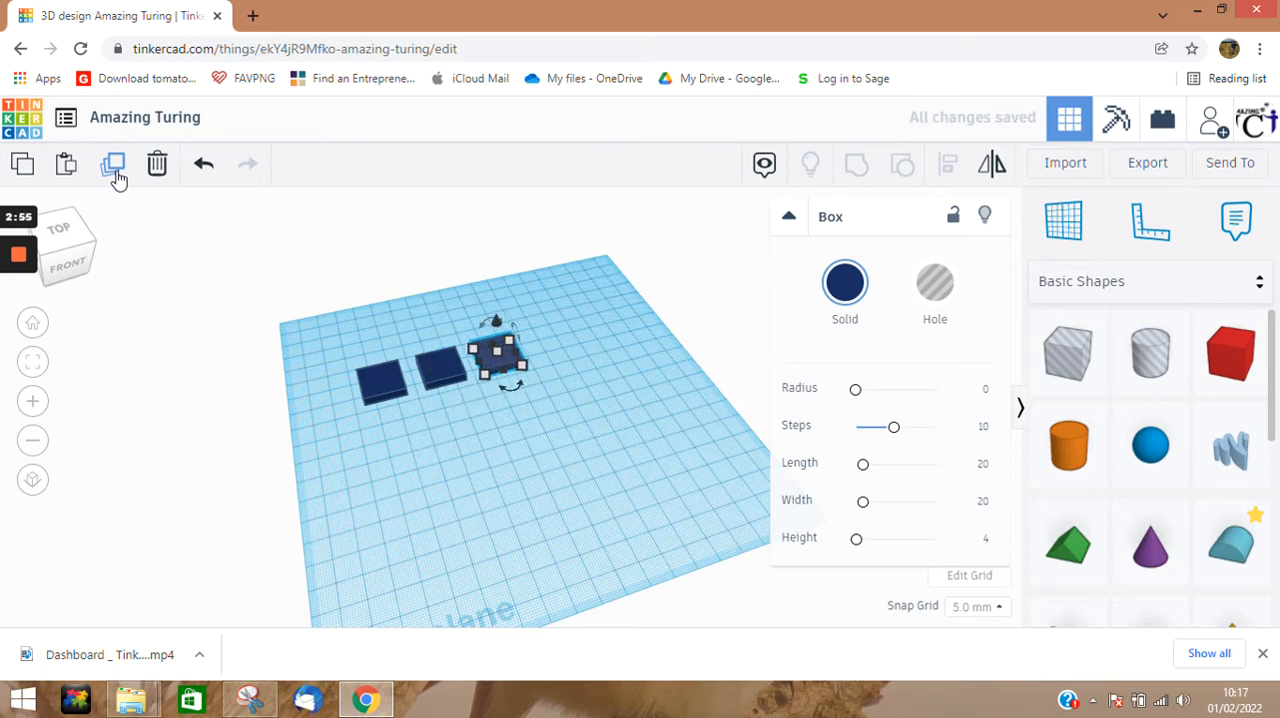
{"action": "left_click", "coordinate": [490, 459]}
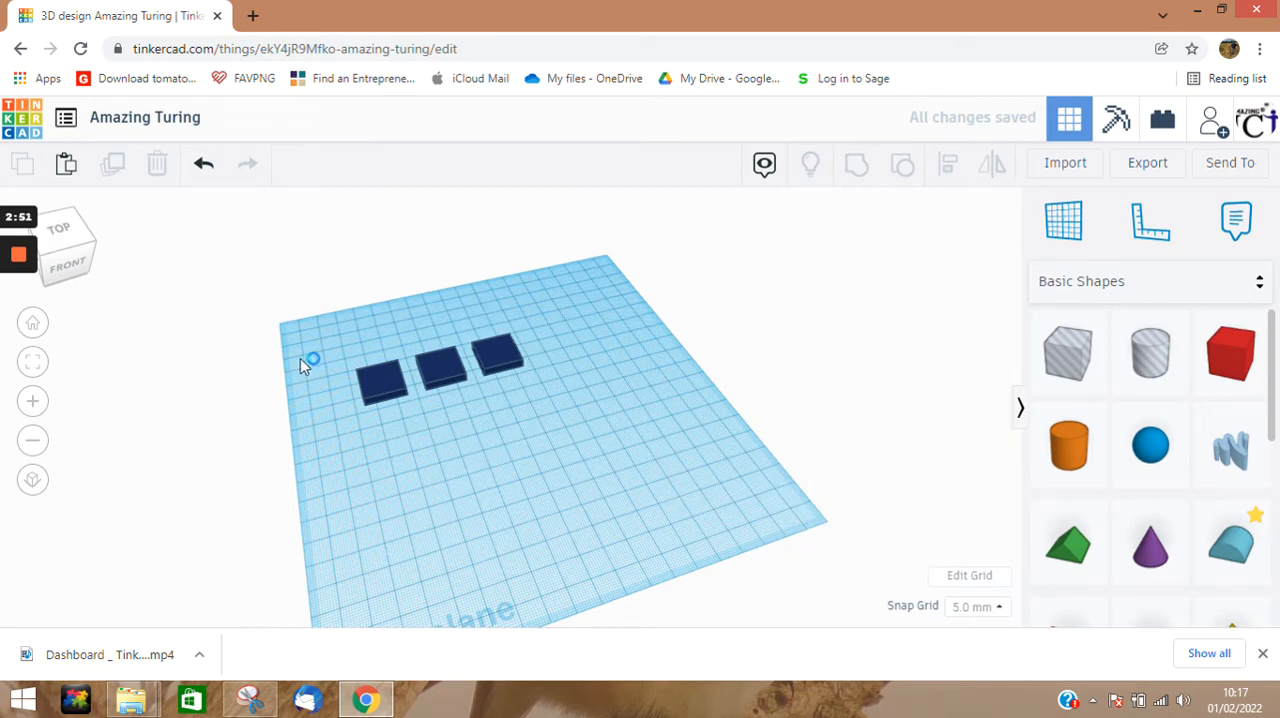
Select the cell rows to duplicate them into four rows of three
{"action": "left_click_drag", "start_coordinate": [310, 362], "coordinate": [410, 338]}
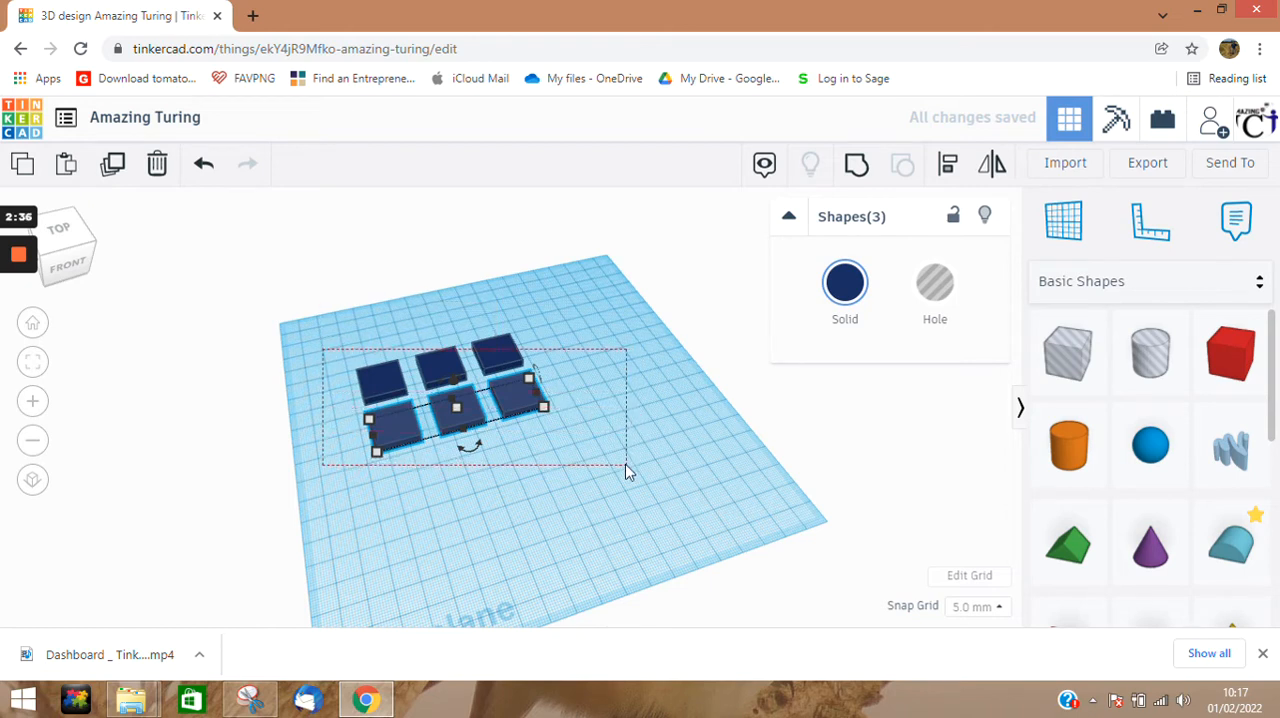
{"action": "left_click", "coordinate": [113, 163]}
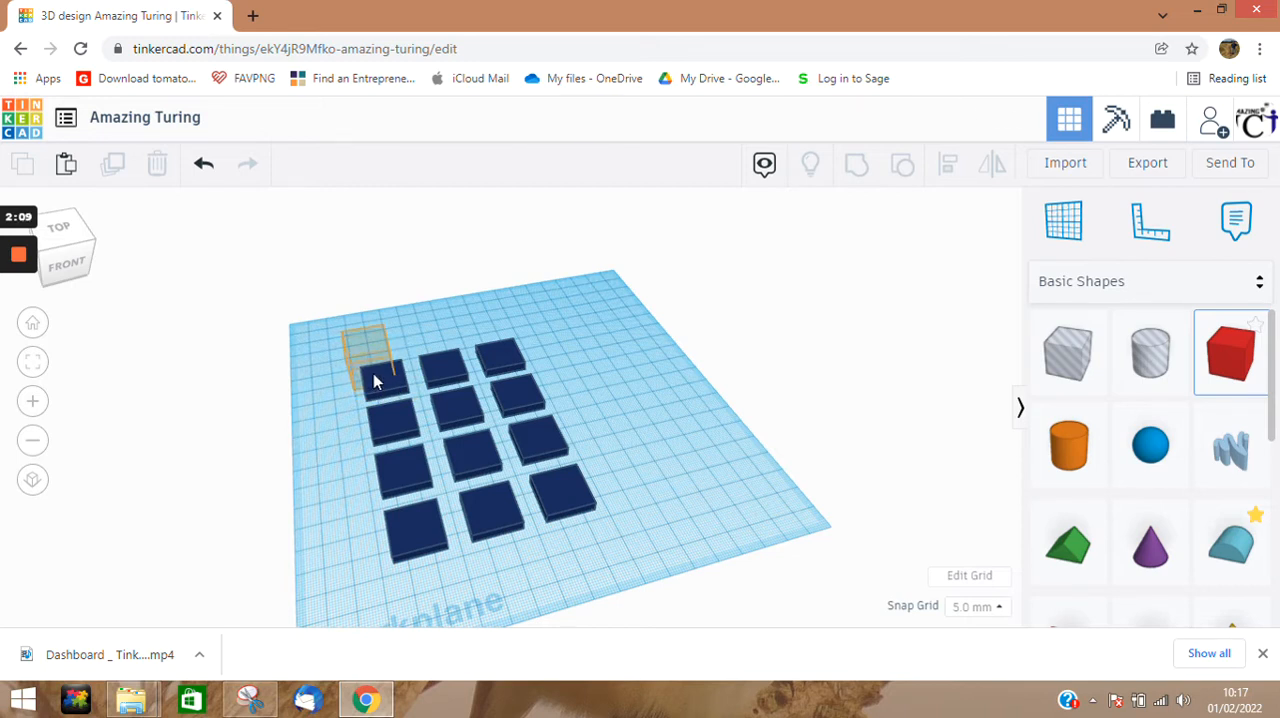
Add a red box of height 2 beneath the cells, sized 90 x 125
{"action": "left_click", "coordinate": [365, 355]}
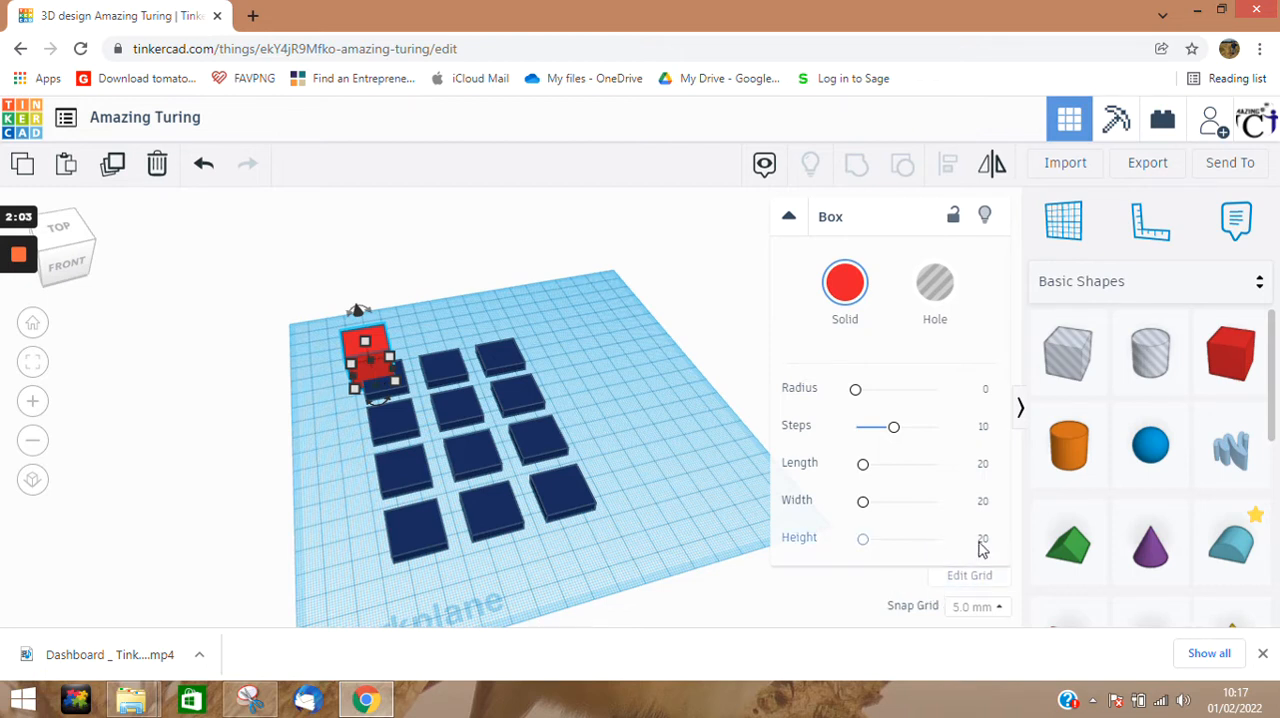
{"action": "left_click", "coordinate": [970, 538]}
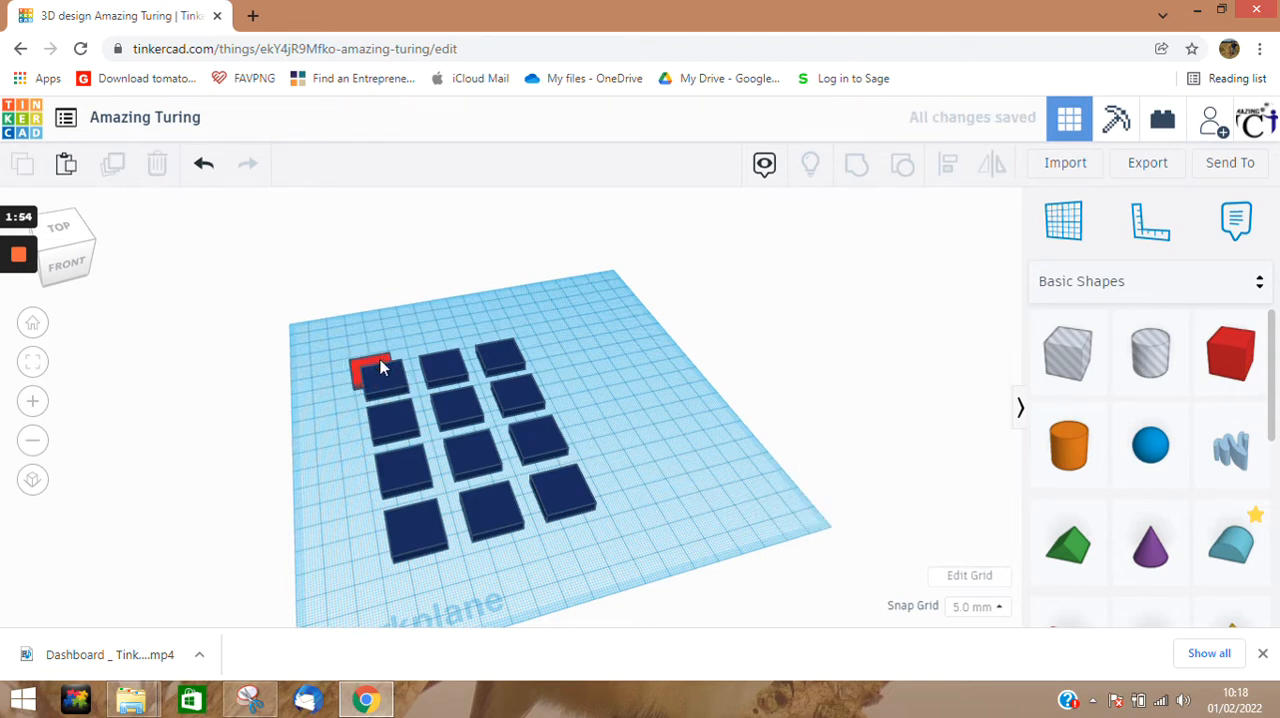
{"action": "left_click", "coordinate": [370, 365]}
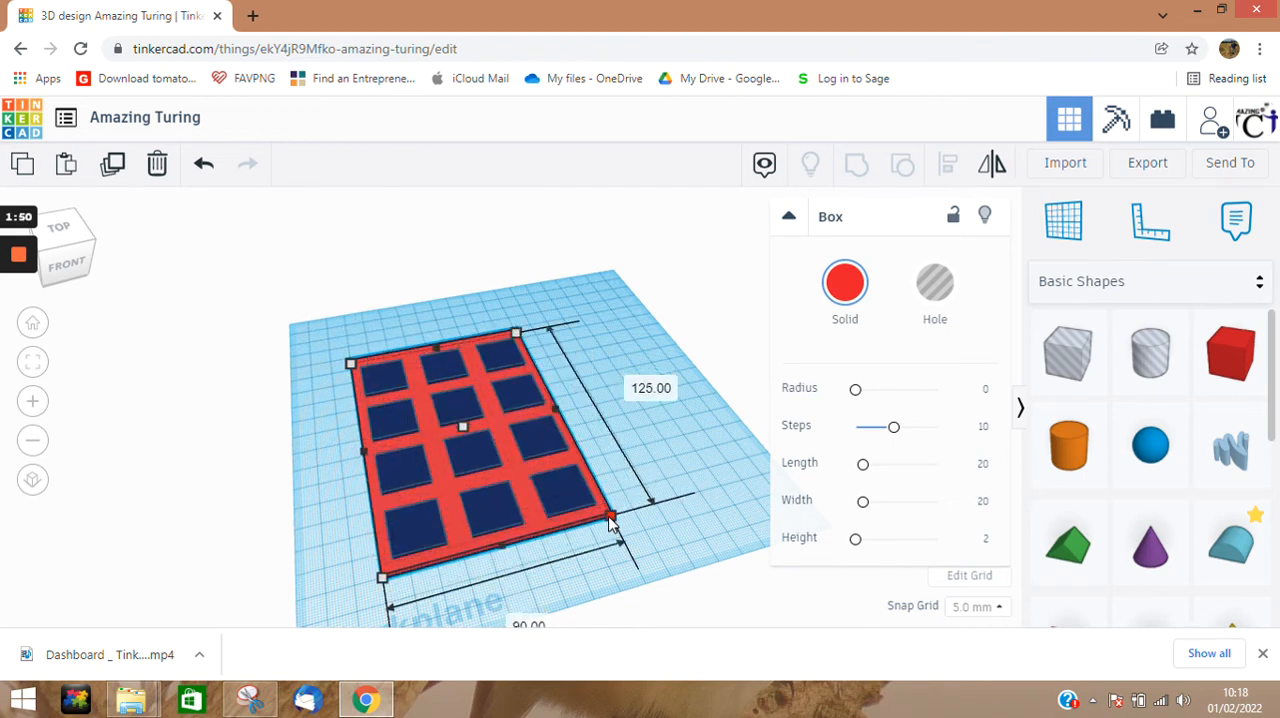
{"action": "left_click", "coordinate": [695, 537]}
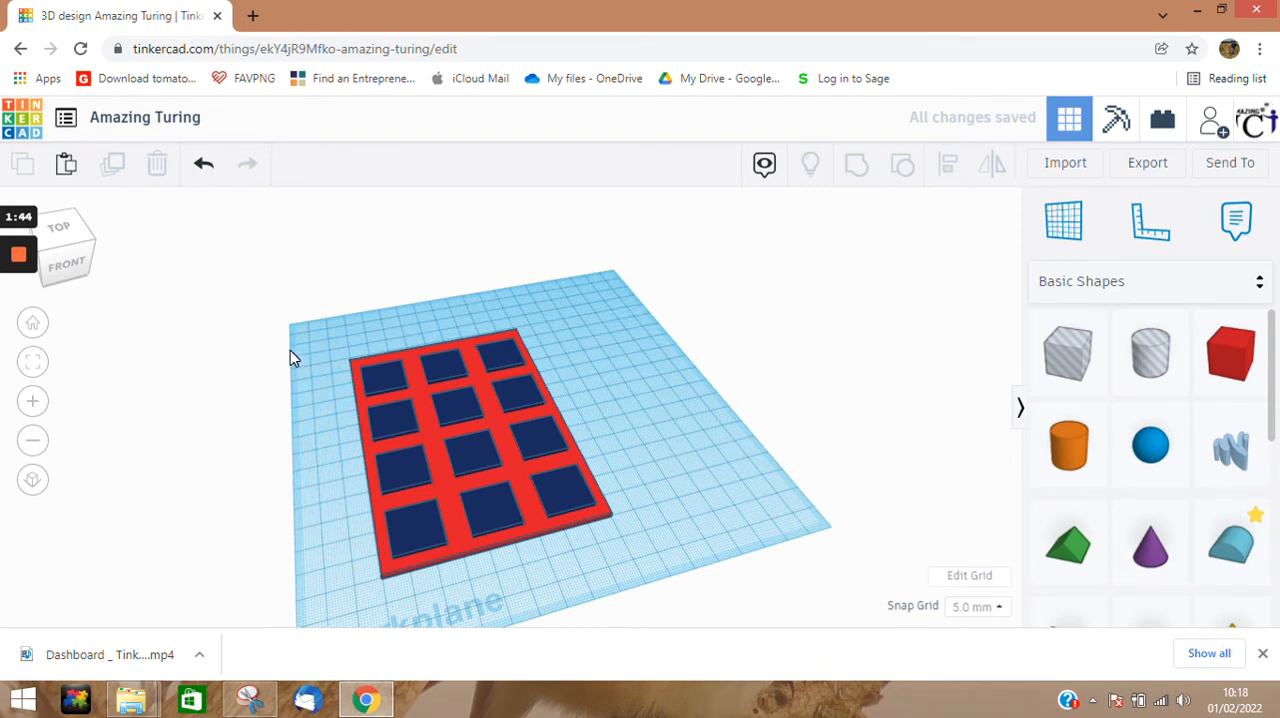
{"action": "left_click_drag", "start_coordinate": [295, 340], "coordinate": [690, 575]}
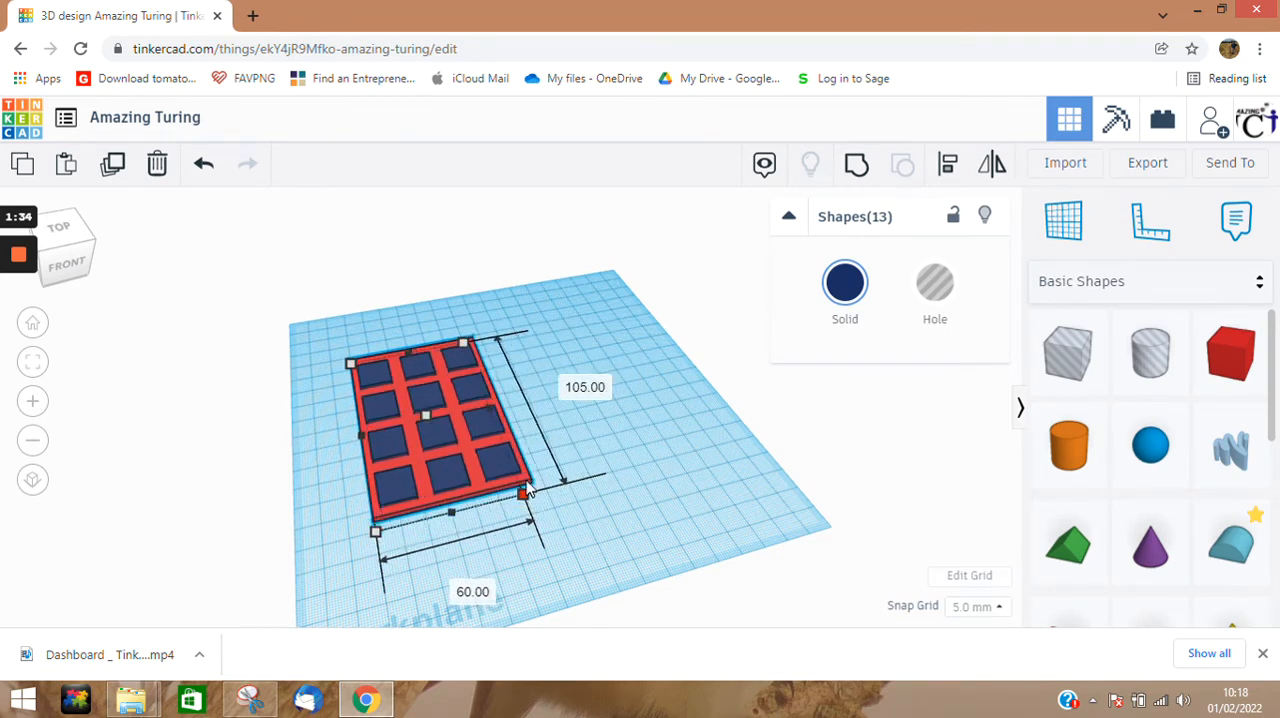
{"action": "left_click_drag", "start_coordinate": [528, 492], "coordinate": [515, 478]}
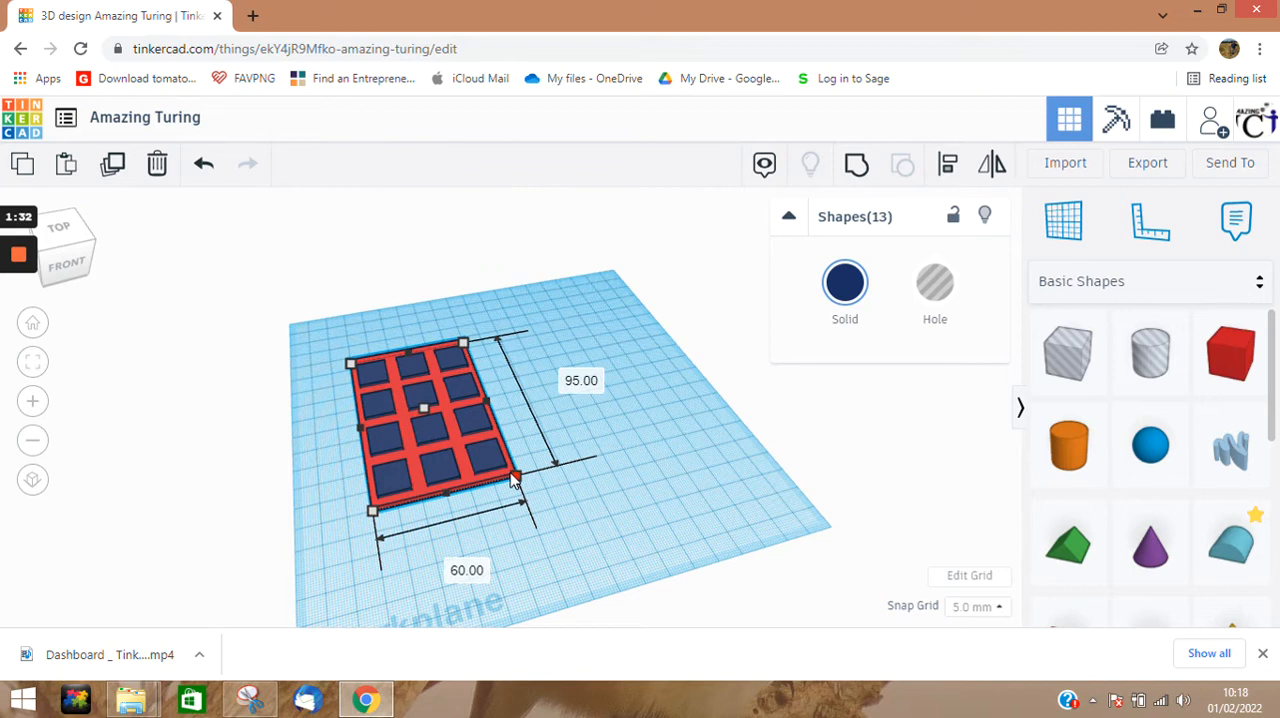
{"action": "left_click_drag", "start_coordinate": [516, 477], "coordinate": [591, 533]}
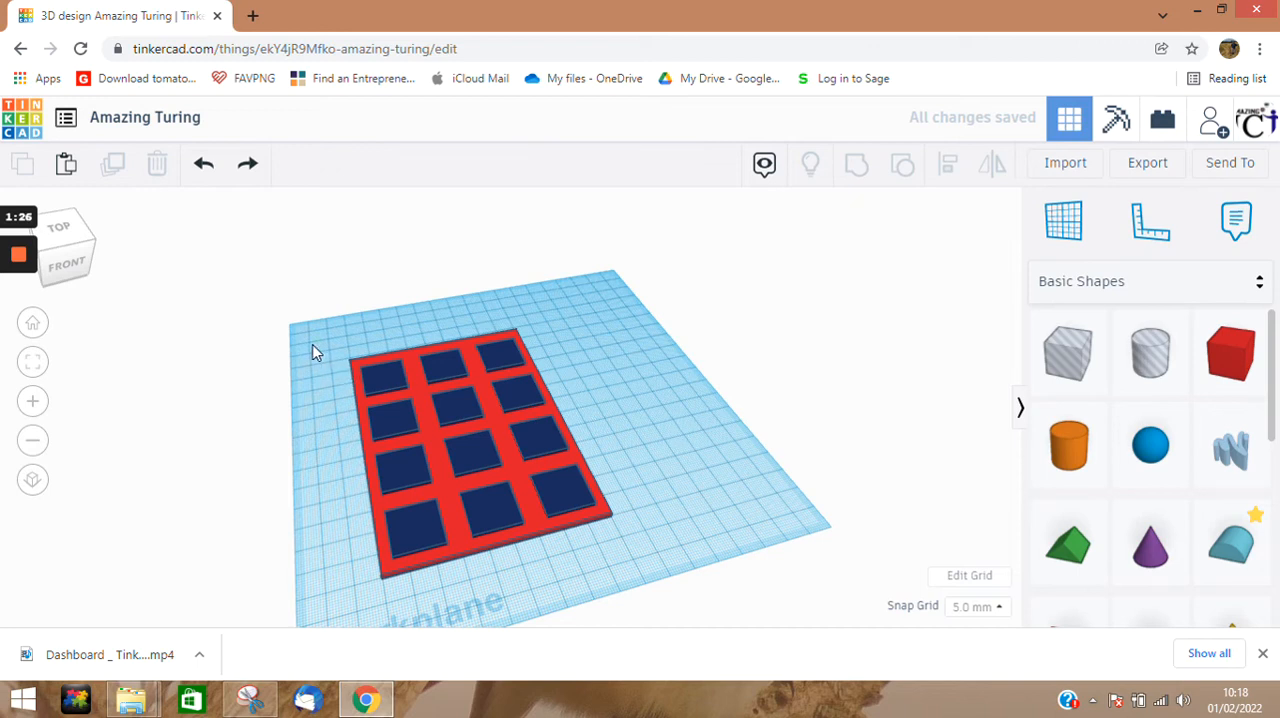
Select all 13 shapes, scale them down to 43.20 x 60.00, then reselect the panel
{"action": "left_click_drag", "start_coordinate": [315, 348], "coordinate": [670, 585]}
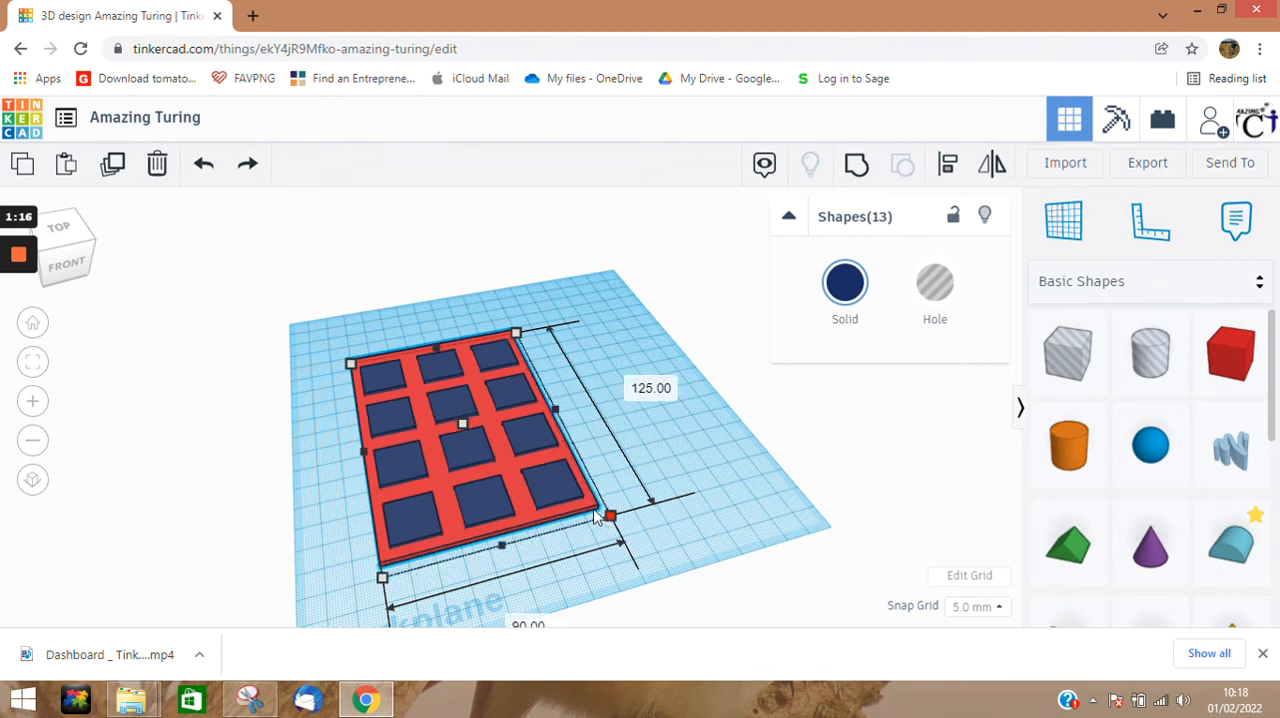
{"action": "left_click_drag", "start_coordinate": [610, 515], "coordinate": [508, 460]}
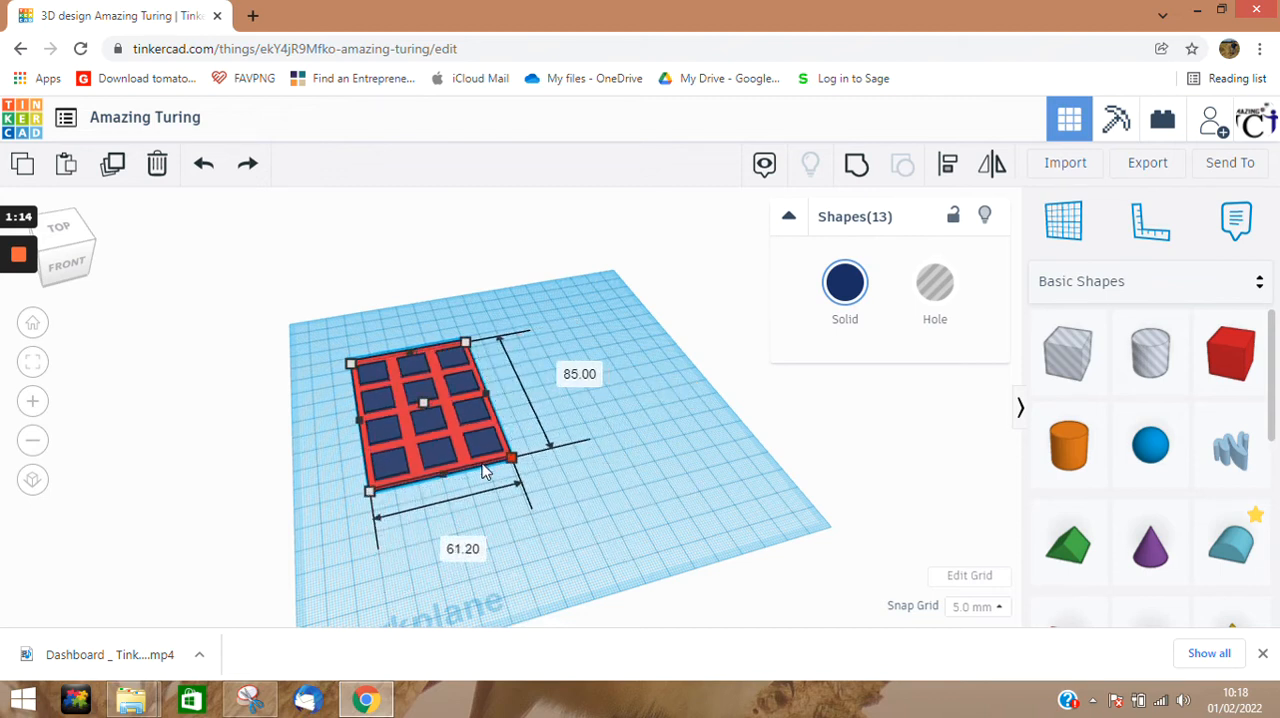
{"action": "left_click_drag", "start_coordinate": [510, 460], "coordinate": [478, 438]}
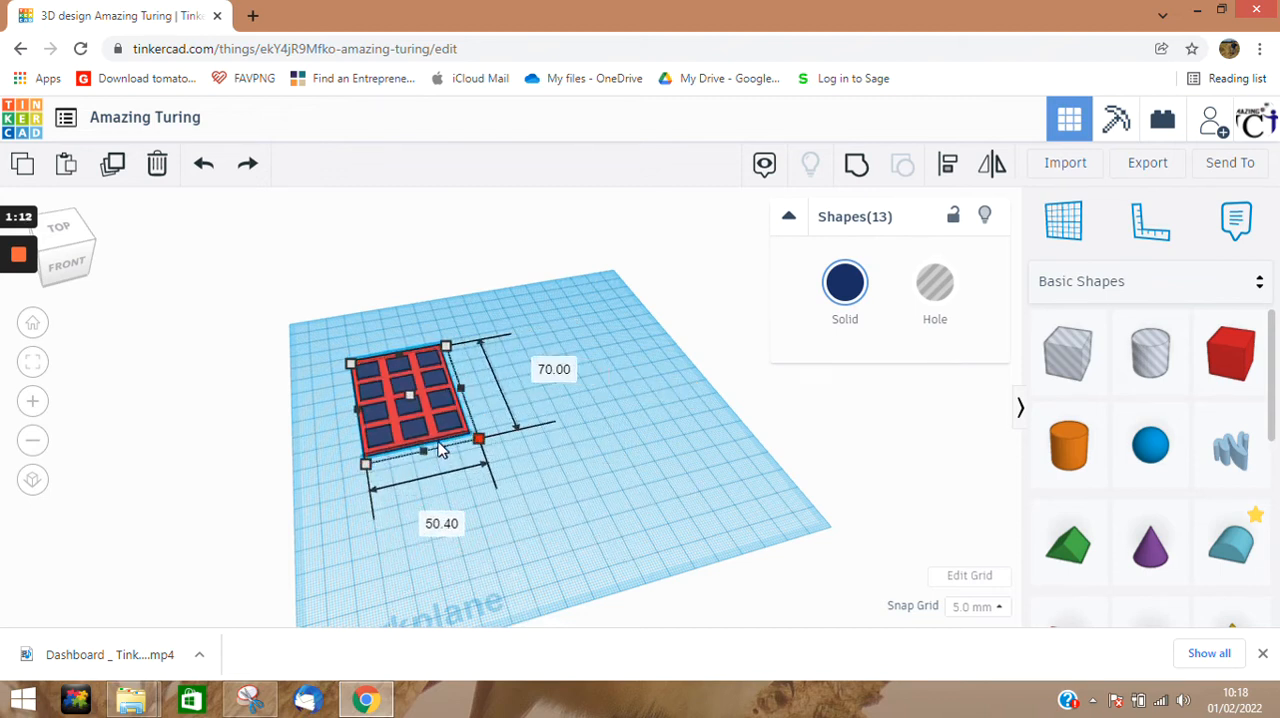
{"action": "left_click_drag", "start_coordinate": [477, 437], "coordinate": [434, 445]}
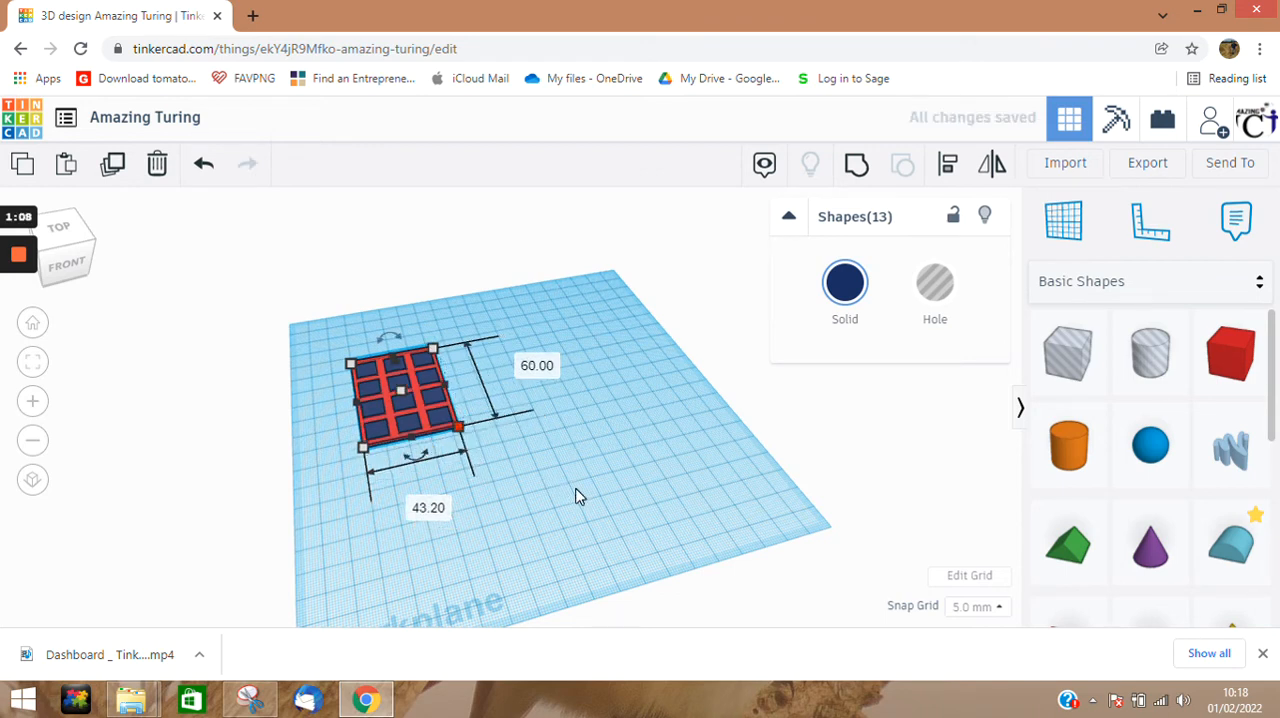
{"action": "left_click", "coordinate": [575, 497]}
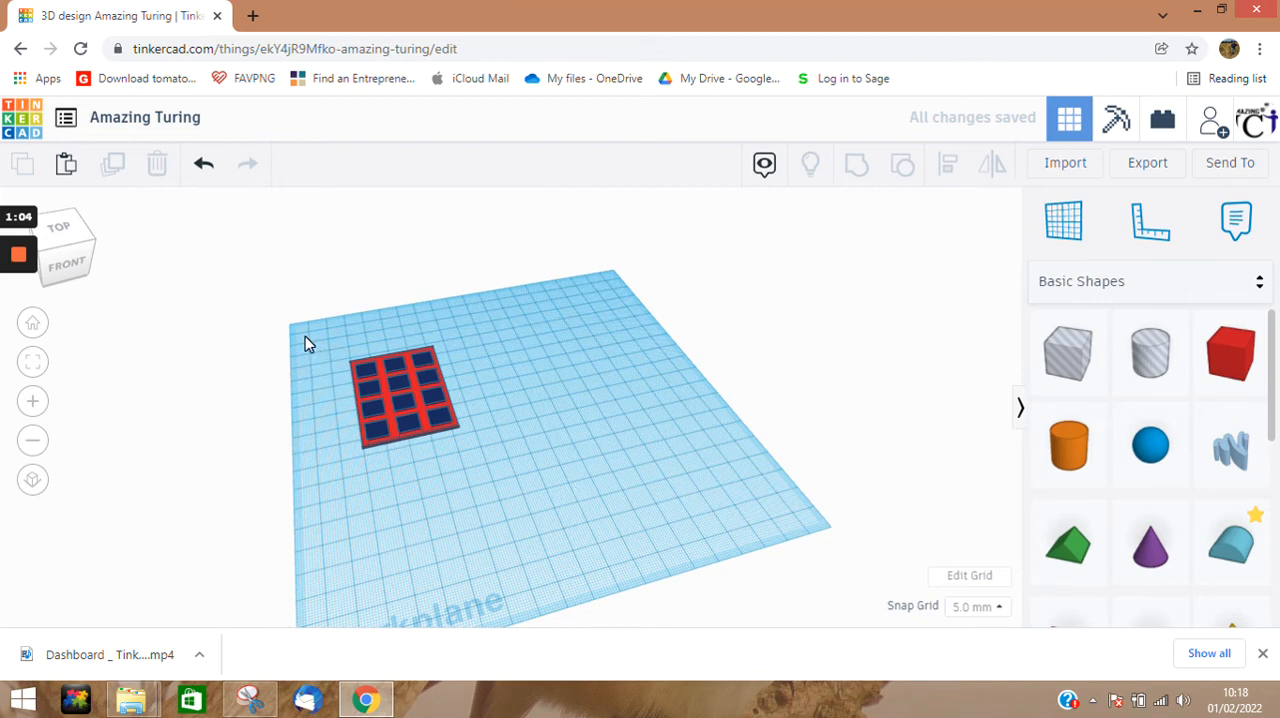
{"action": "left_click_drag", "start_coordinate": [305, 340], "coordinate": [525, 475]}
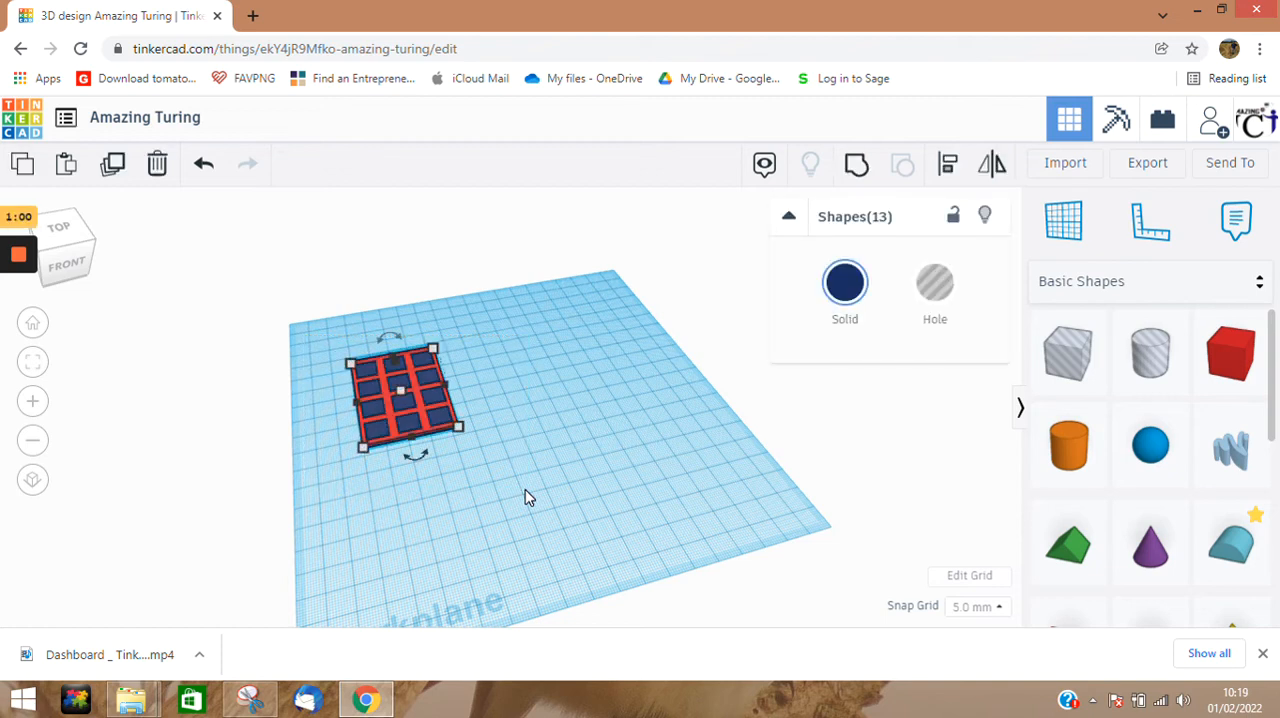
{"action": "mouse_move", "coordinate": [156, 163]}
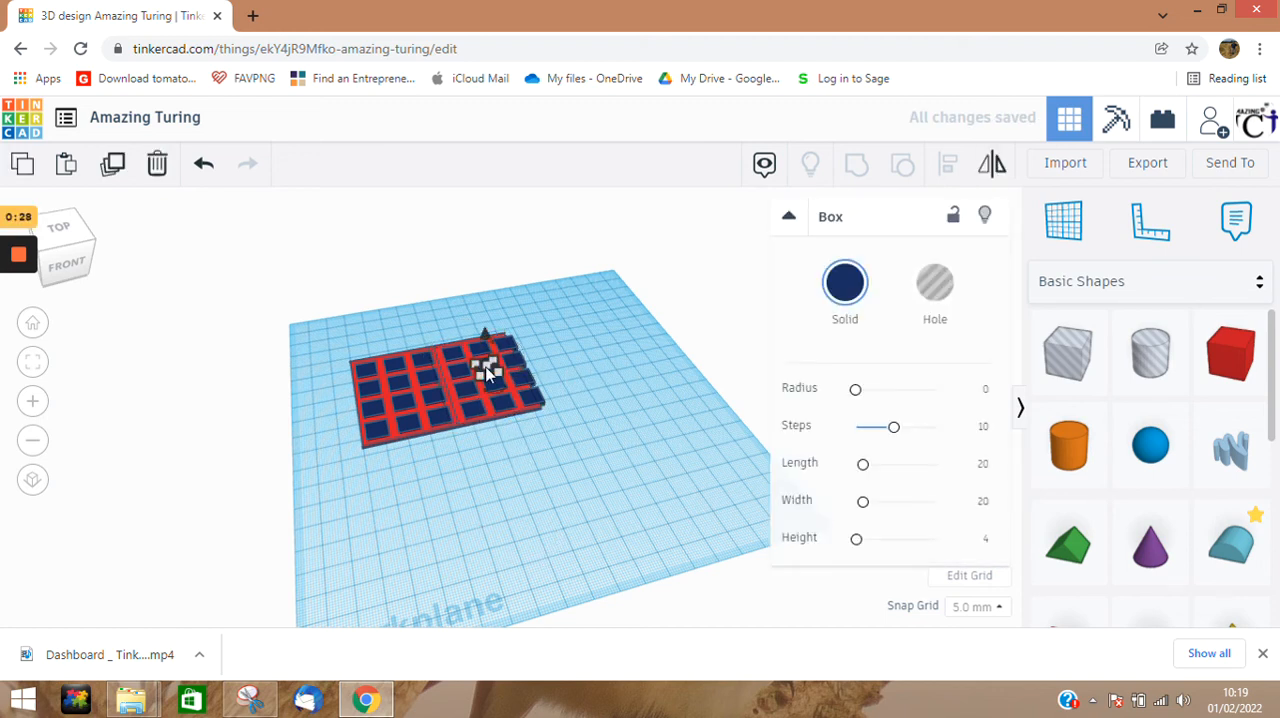
Clear the single-cell selection by clicking empty workplane
{"action": "left_click", "coordinate": [620, 460]}
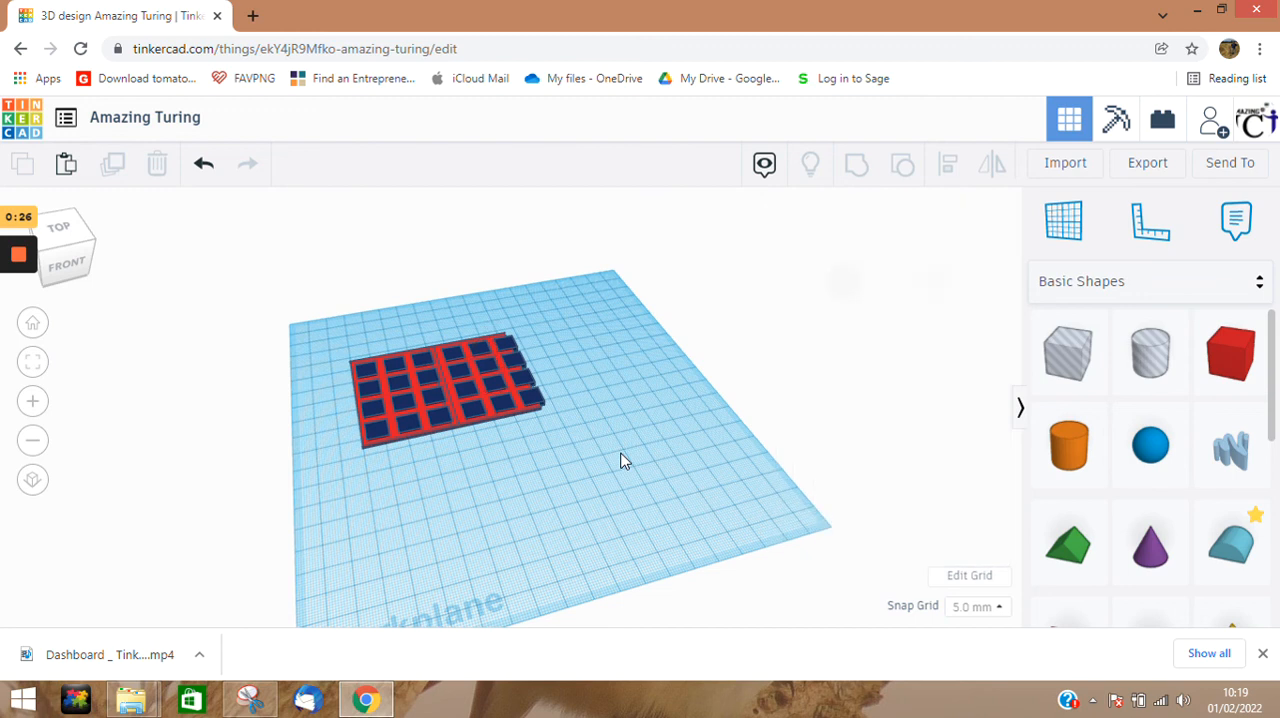
{"action": "mouse_move", "coordinate": [535, 407]}
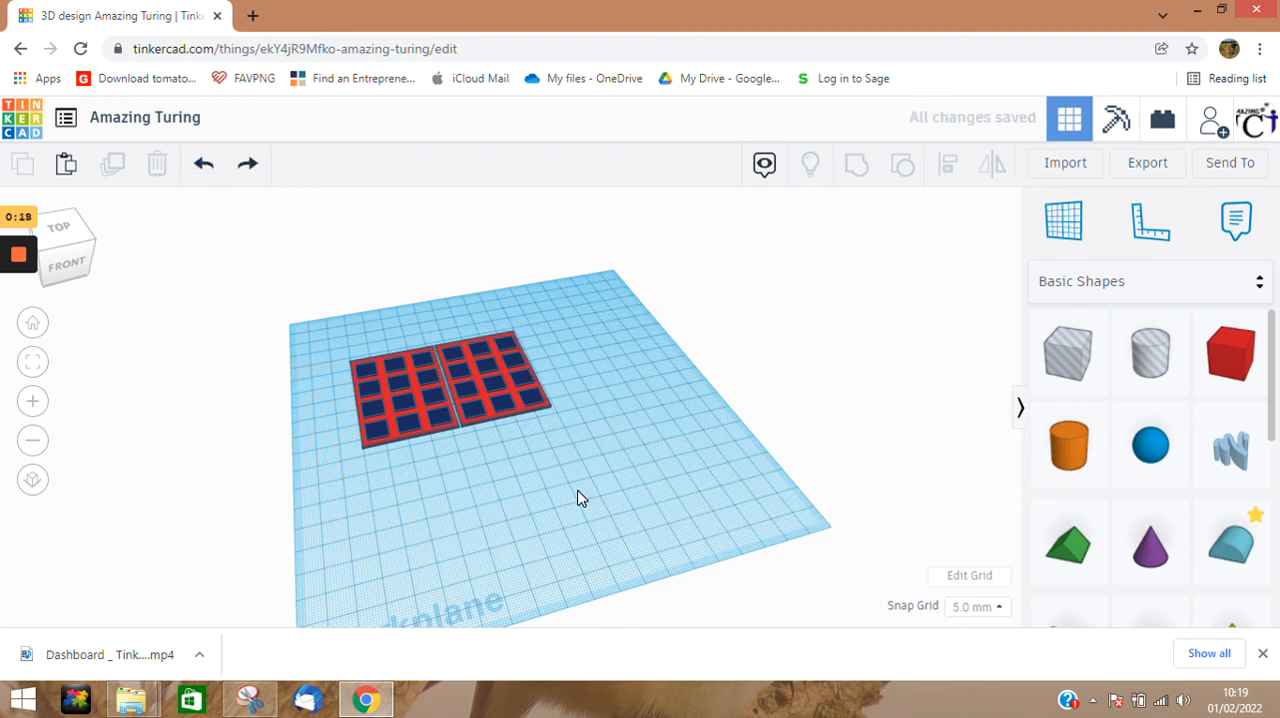
{"action": "mouse_move", "coordinate": [568, 370]}
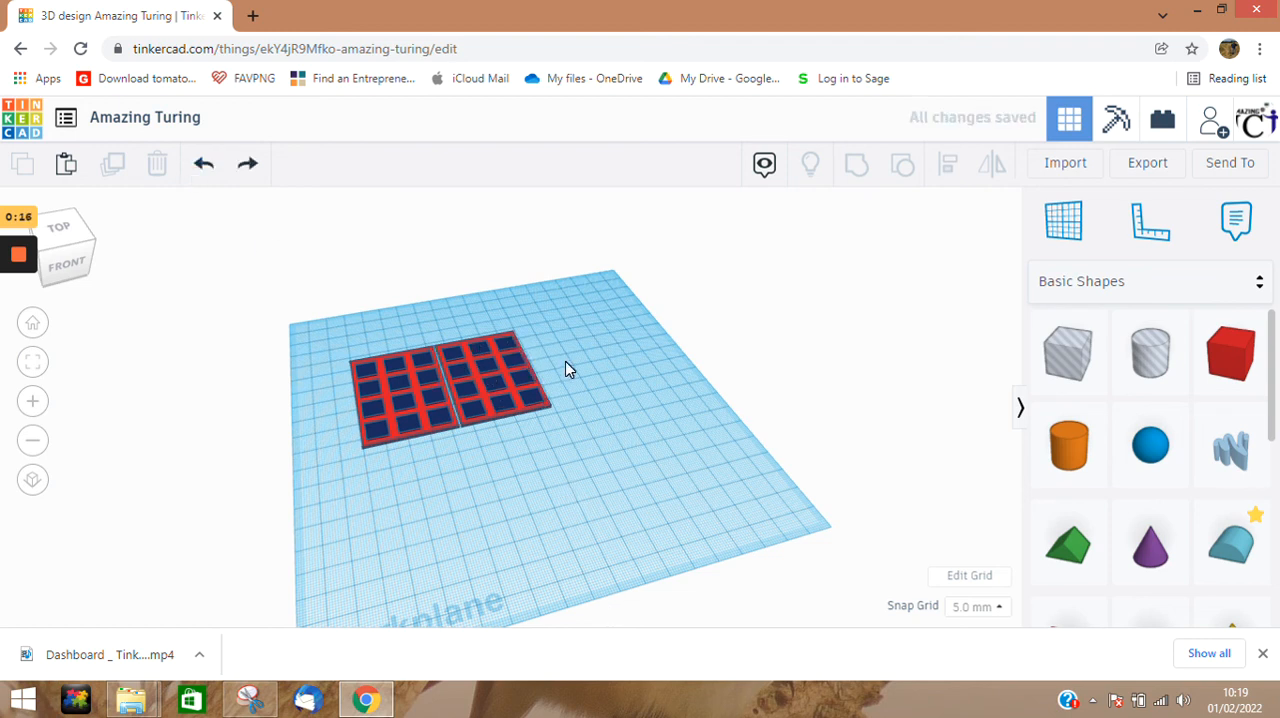